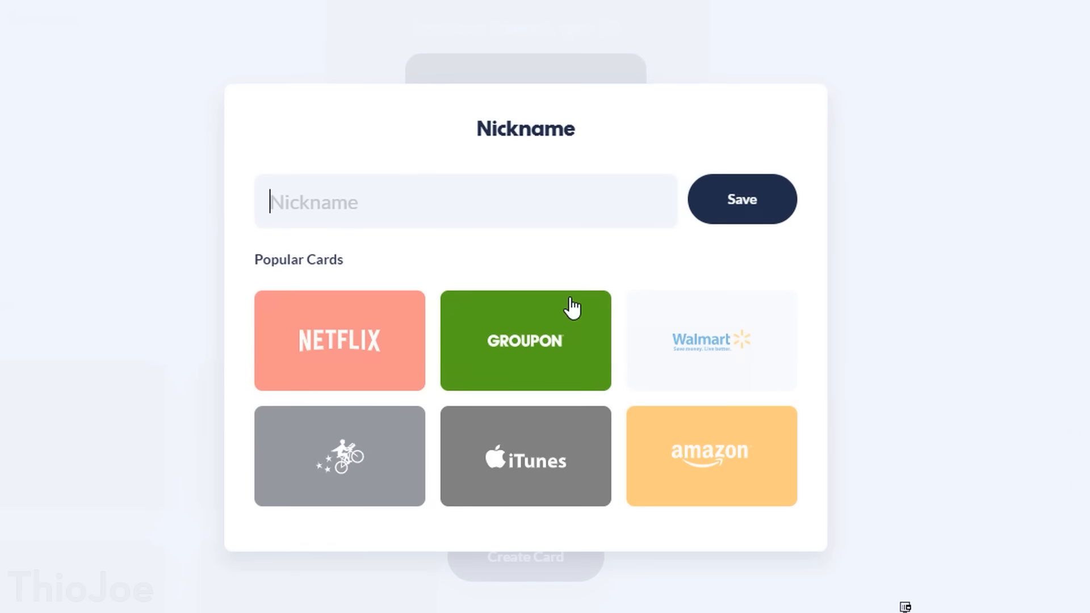
{"action": "mouse_move", "coordinate": [454, 206]}
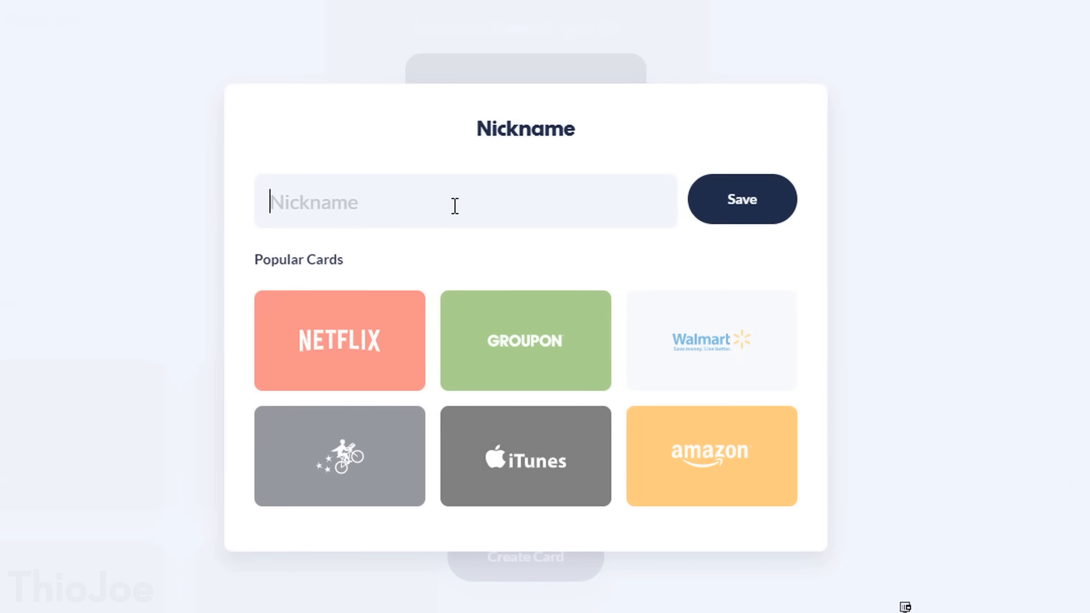
- Create a new virtual card nicknamed Test
{"action": "left_click", "coordinate": [739, 199]}
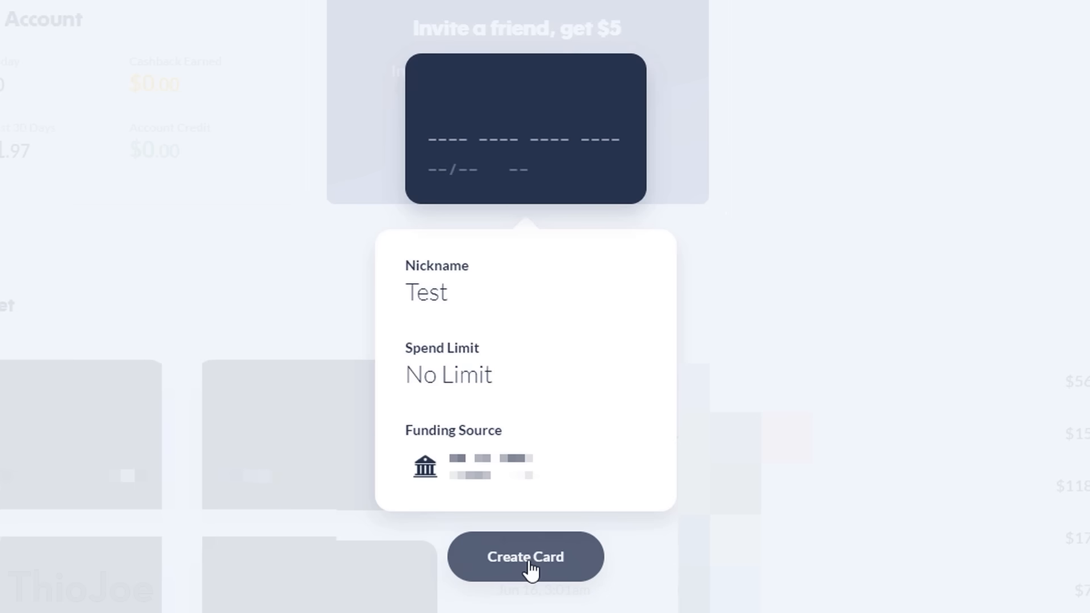
{"action": "left_click", "coordinate": [448, 374]}
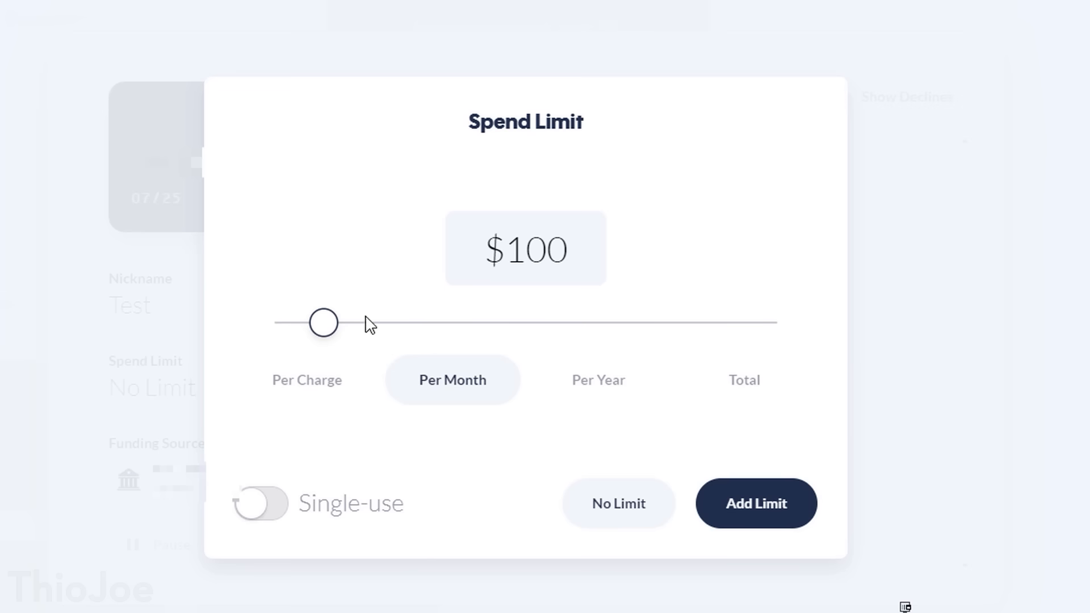
- Give the Test card a $55 single-use spend limit, then change it to a total cap
{"action": "left_click", "coordinate": [259, 503]}
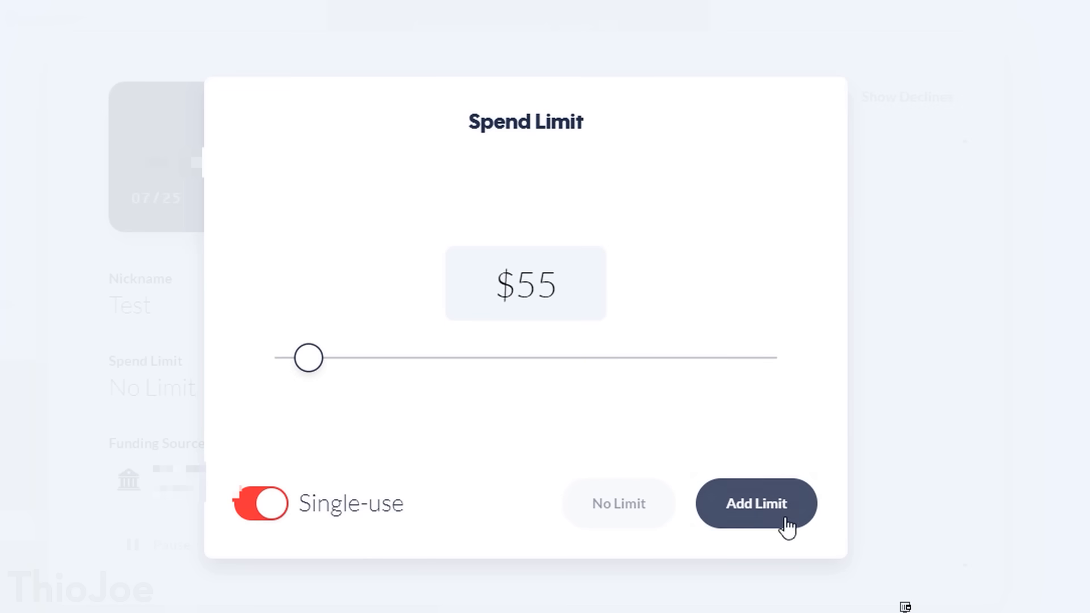
{"action": "left_click", "coordinate": [756, 503]}
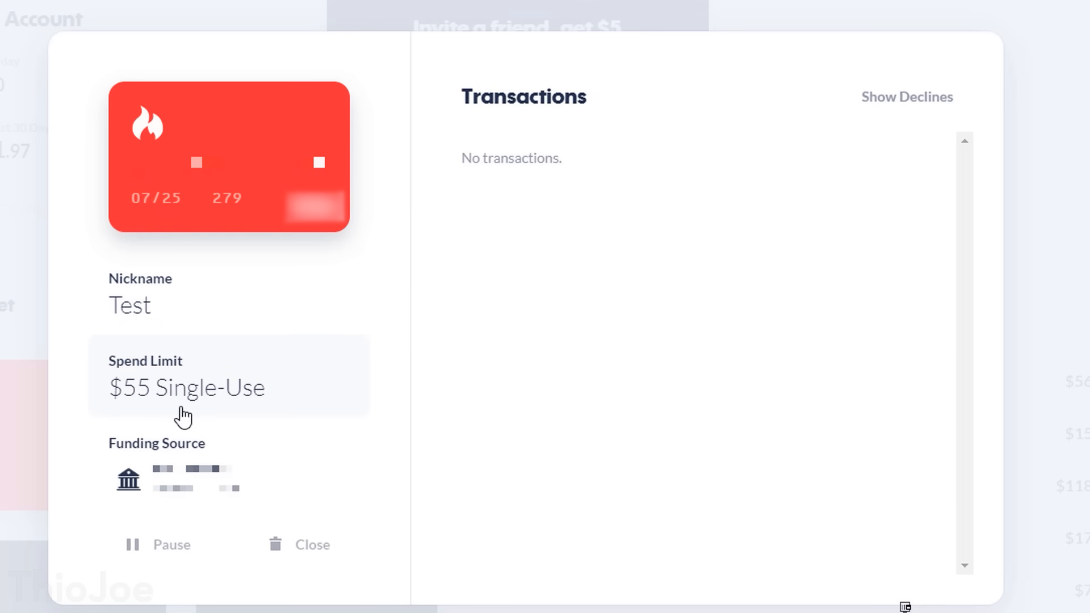
{"action": "mouse_move", "coordinate": [277, 181]}
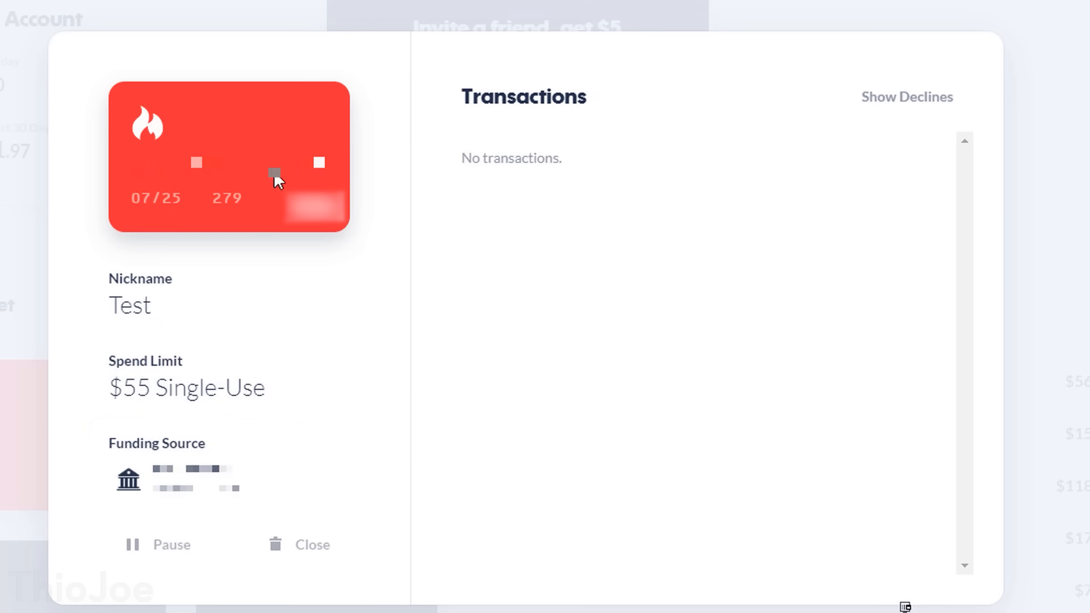
{"action": "mouse_move", "coordinate": [234, 516]}
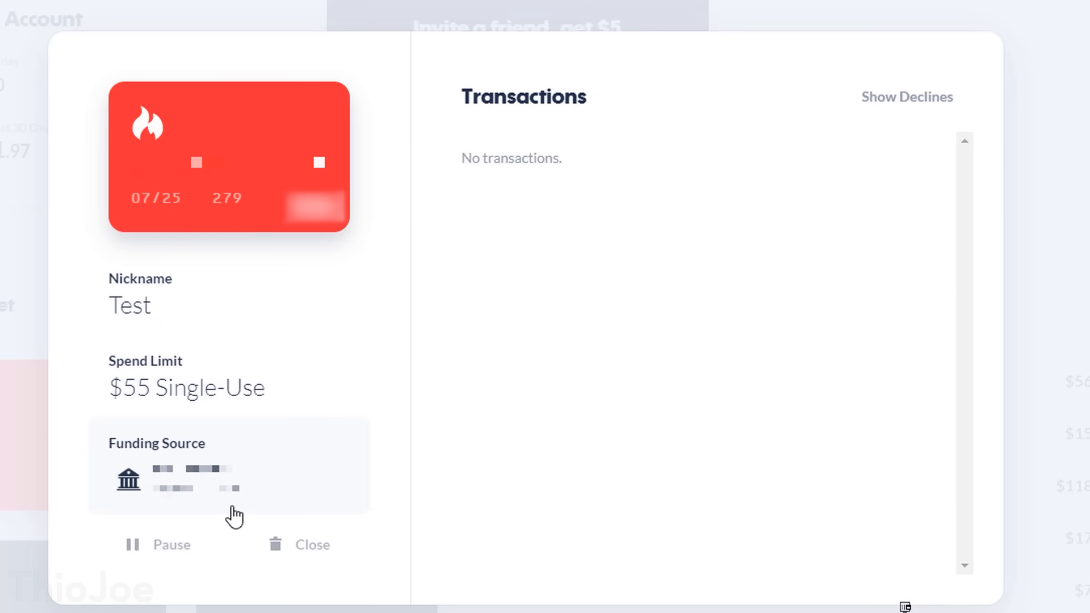
{"action": "left_click", "coordinate": [159, 544]}
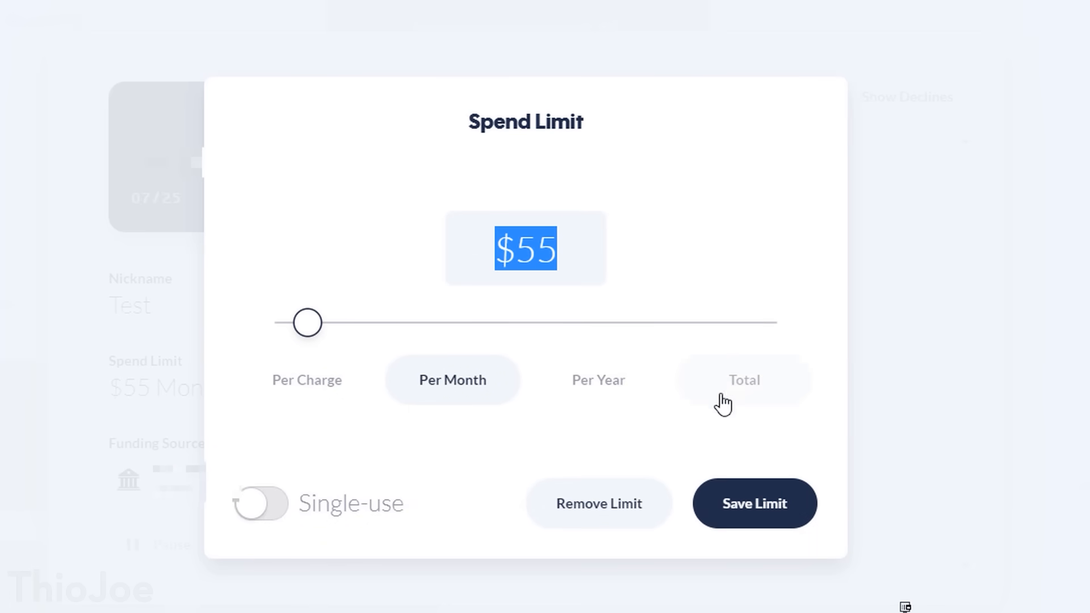
{"action": "left_click", "coordinate": [599, 503]}
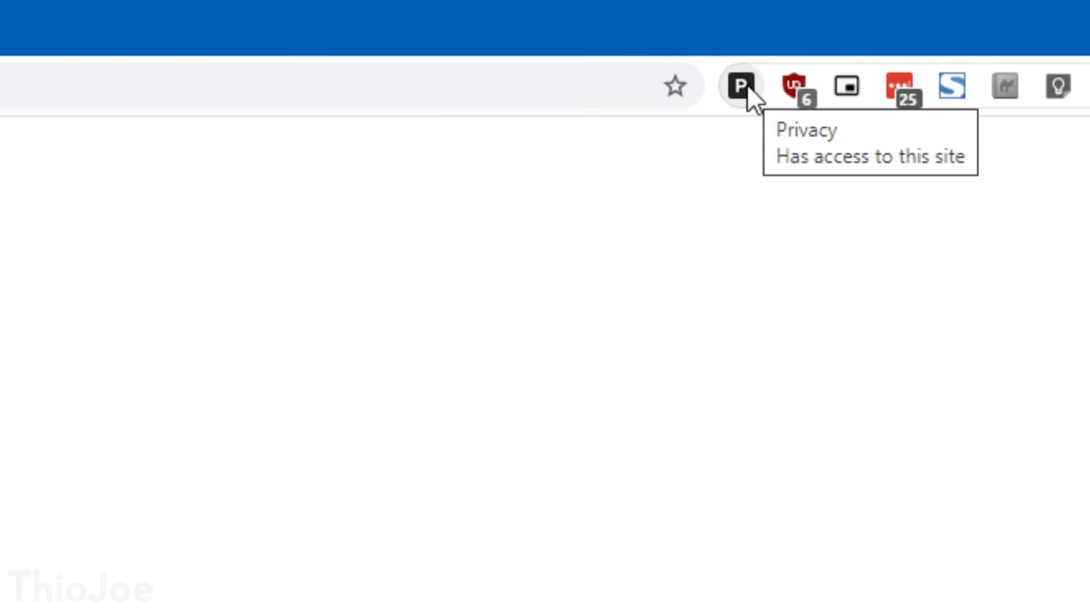
- Show the Privacy extension popup with recent cards and transactions
{"action": "left_click", "coordinate": [744, 86]}
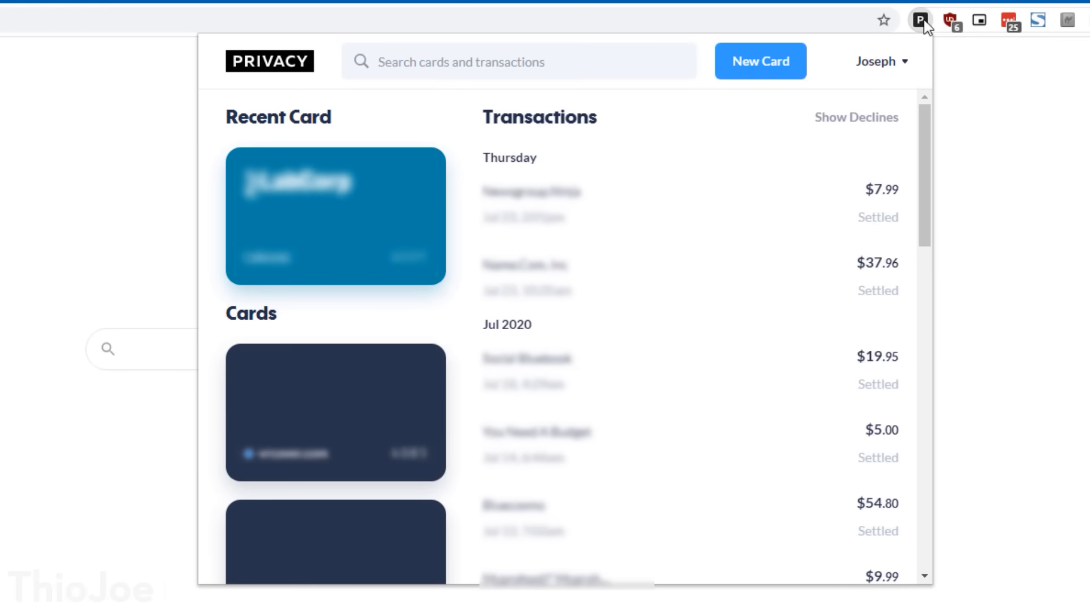
{"action": "mouse_move", "coordinate": [928, 150]}
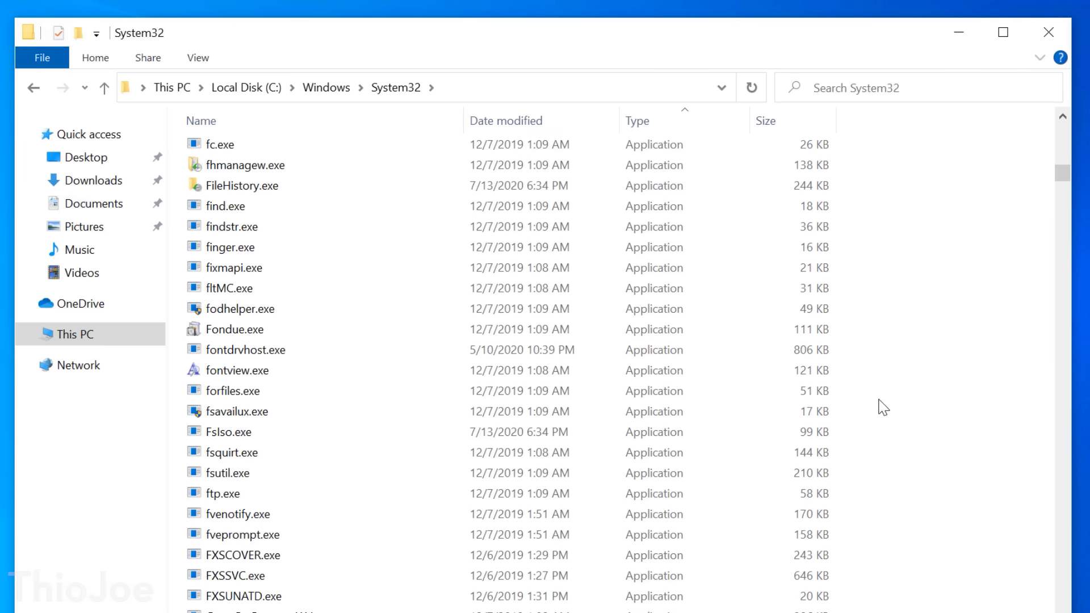
- Reach the folder options settings from the View ribbon while browsing System32
{"action": "scroll", "scroll_direction": "down", "scroll_amount": 3}
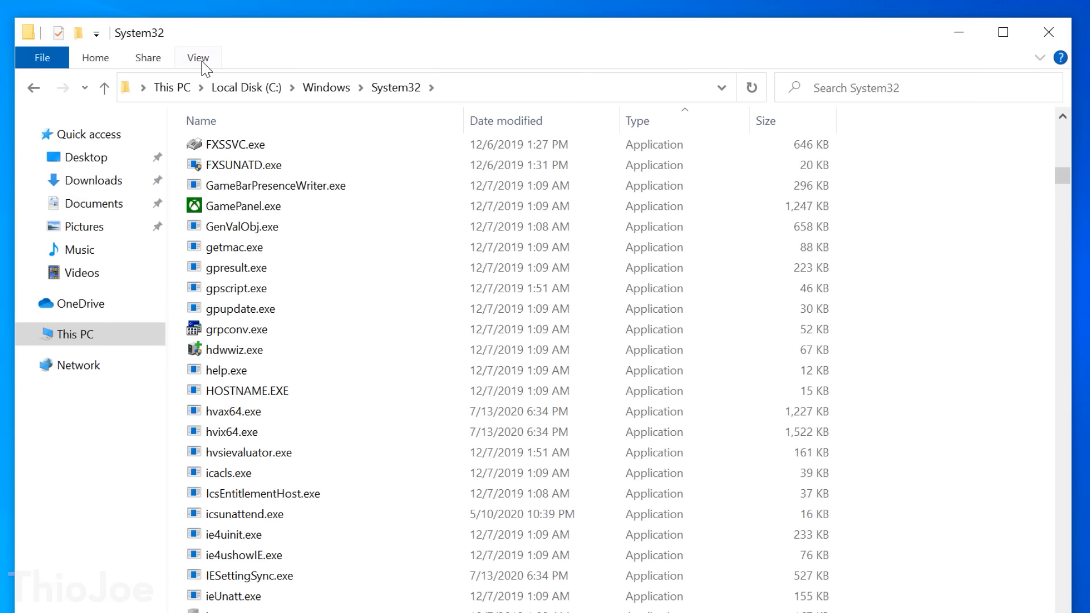
{"action": "left_click", "coordinate": [198, 57]}
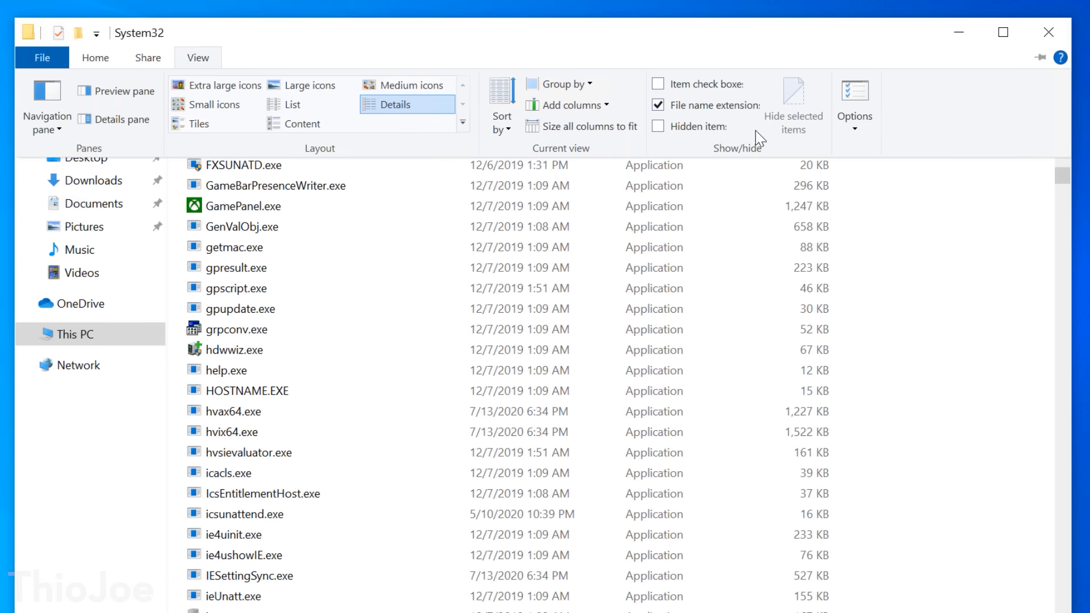
{"action": "left_click", "coordinate": [853, 108]}
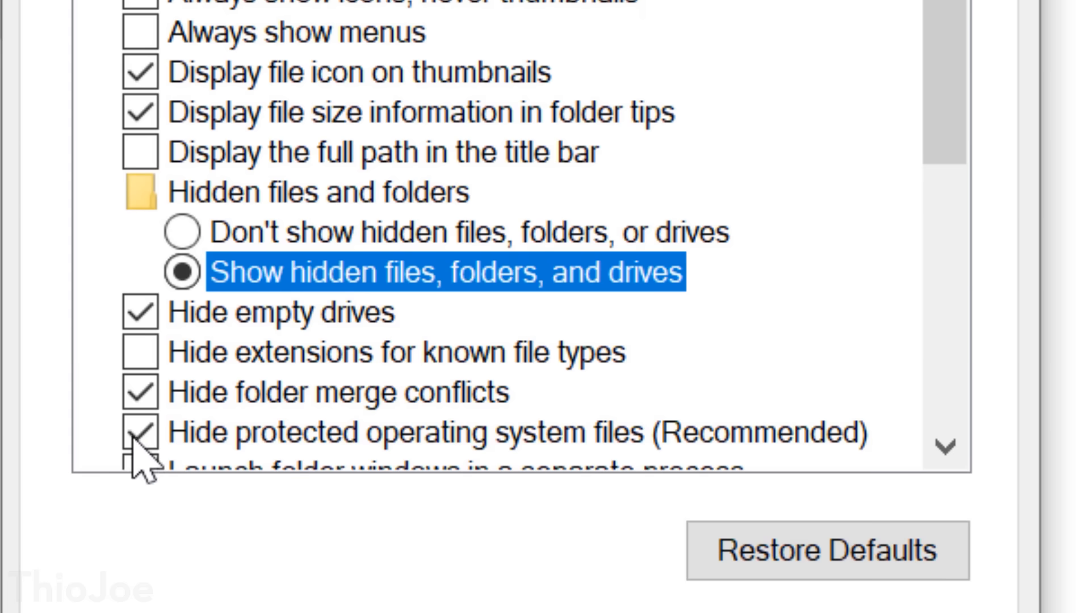
- Turn off hiding of protected operating system files and face the warning
{"action": "left_click", "coordinate": [141, 431]}
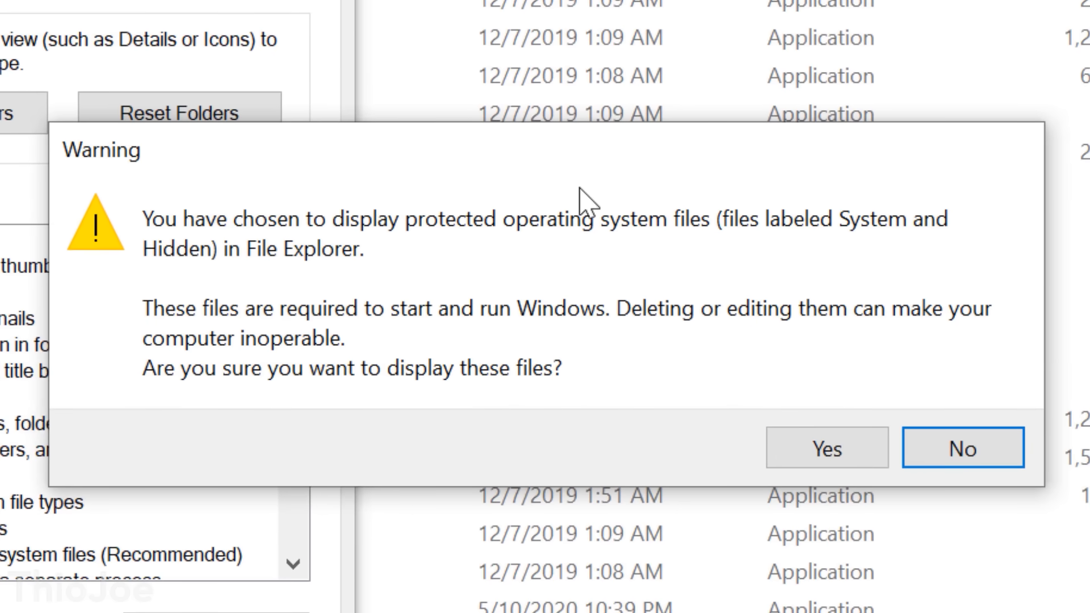
{"action": "mouse_move", "coordinate": [459, 274]}
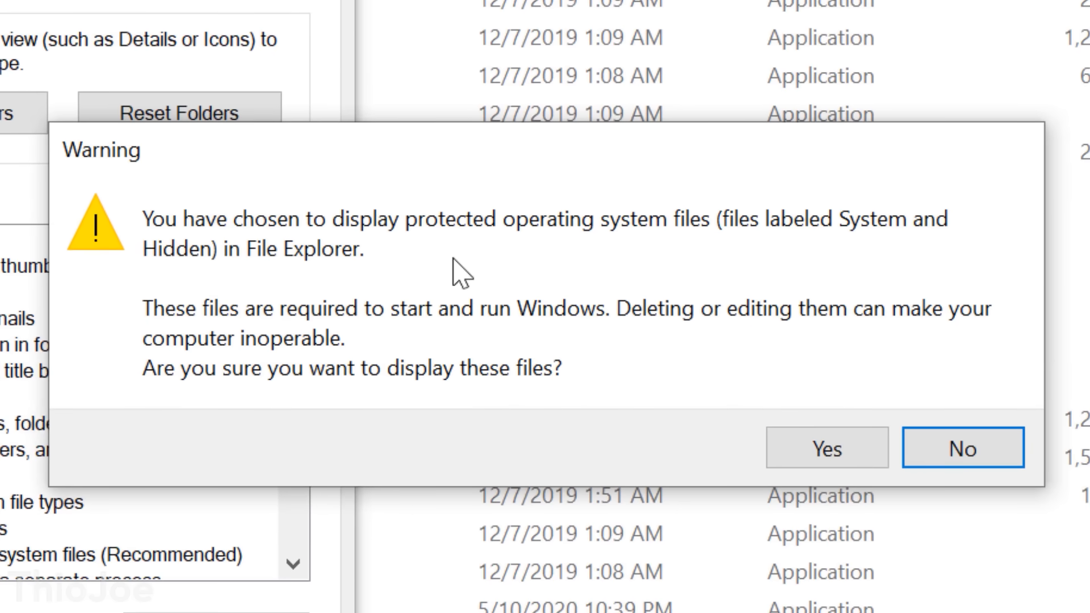
{"action": "mouse_move", "coordinate": [924, 392]}
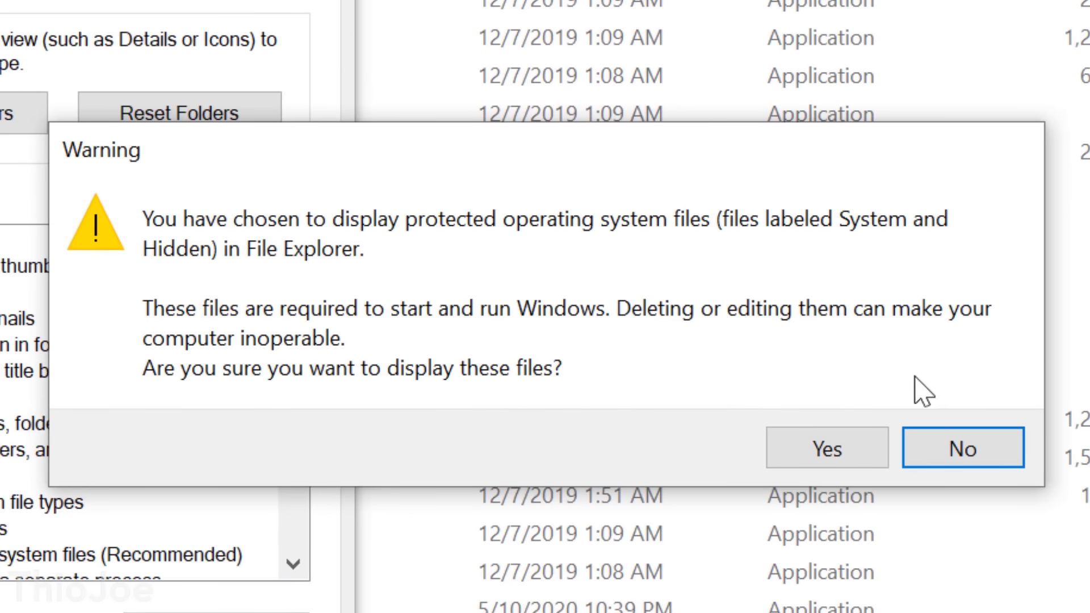
{"action": "mouse_move", "coordinate": [916, 390]}
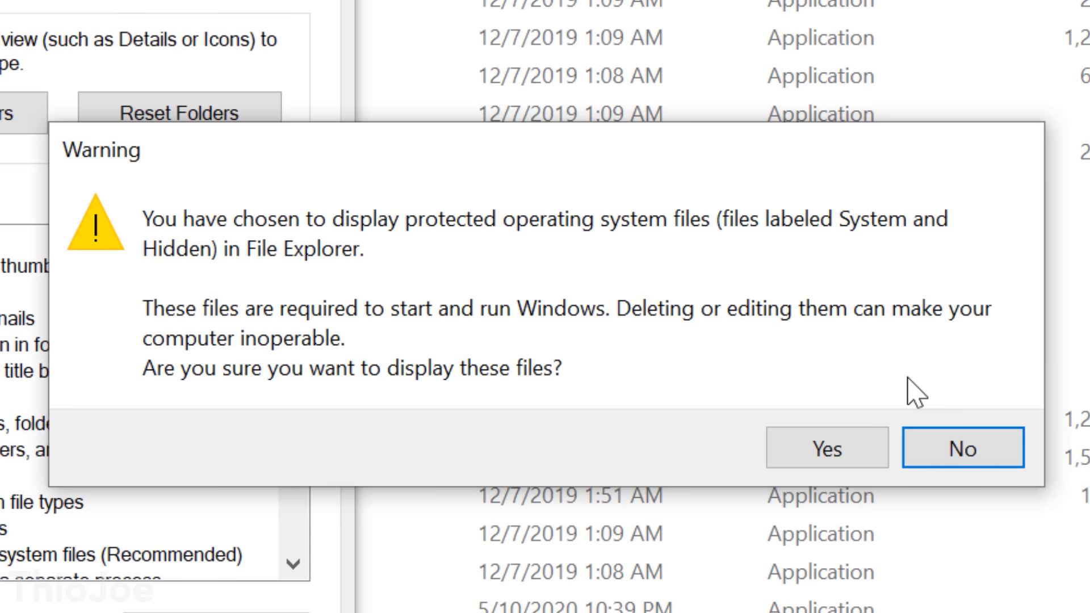
{"action": "mouse_move", "coordinate": [892, 393]}
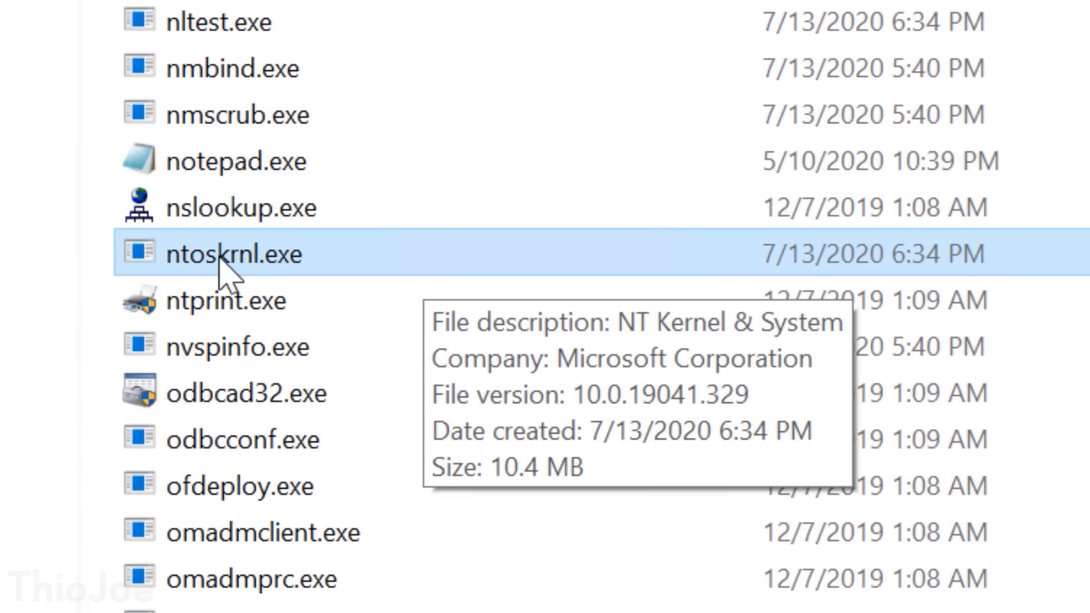
{"action": "mouse_move", "coordinate": [396, 268]}
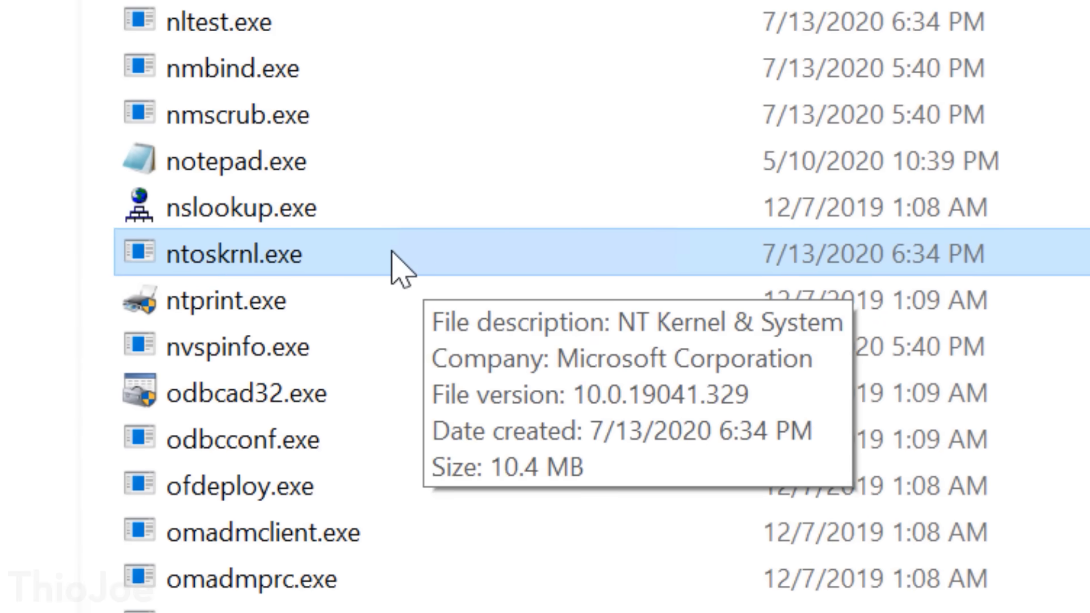
{"action": "mouse_move", "coordinate": [341, 272]}
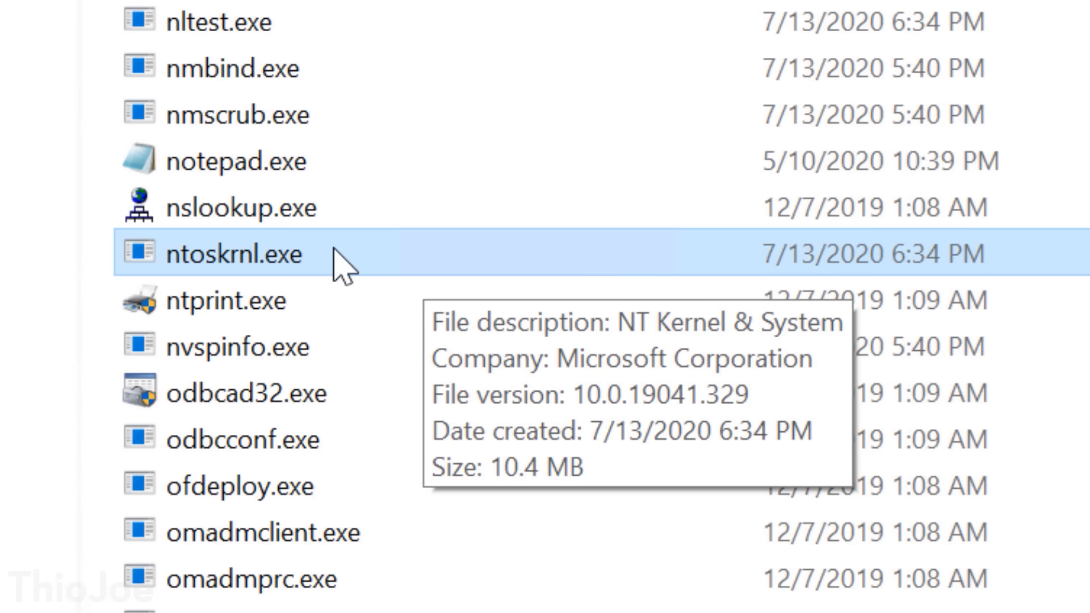
{"action": "mouse_move", "coordinate": [330, 268]}
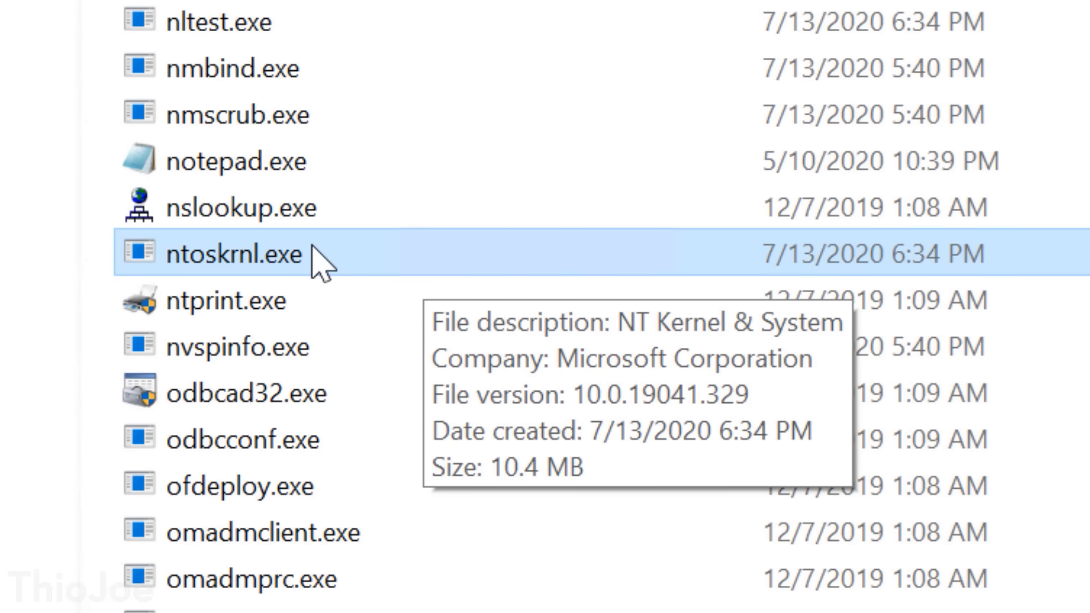
- Try deleting ntoskrnl.exe, dismiss the TrustedInstaller refusal, and start changing its owner
{"action": "right_click", "coordinate": [223, 253]}
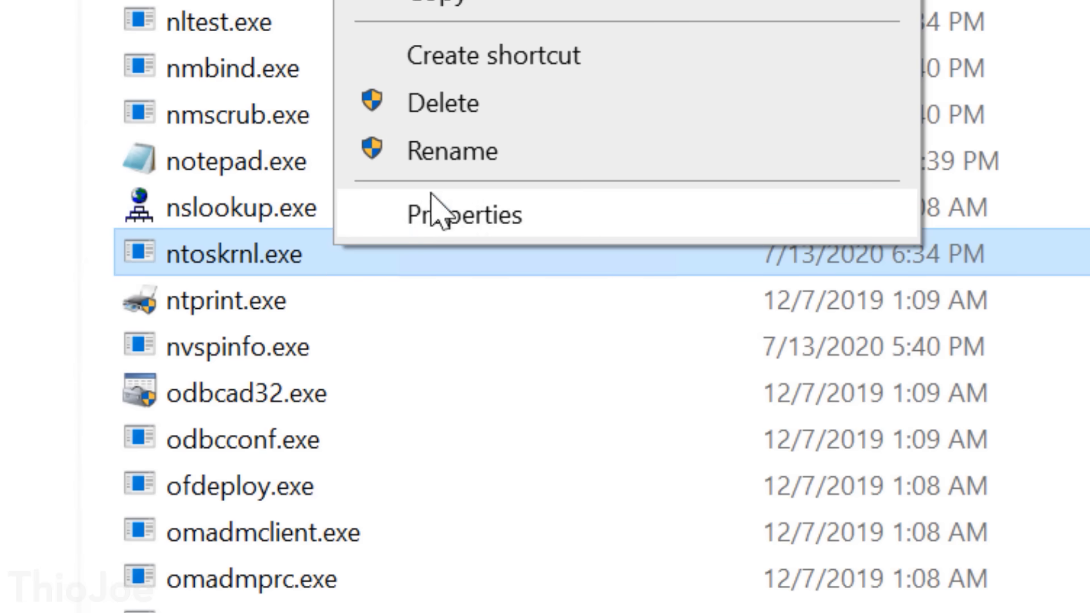
{"action": "left_click", "coordinate": [463, 215]}
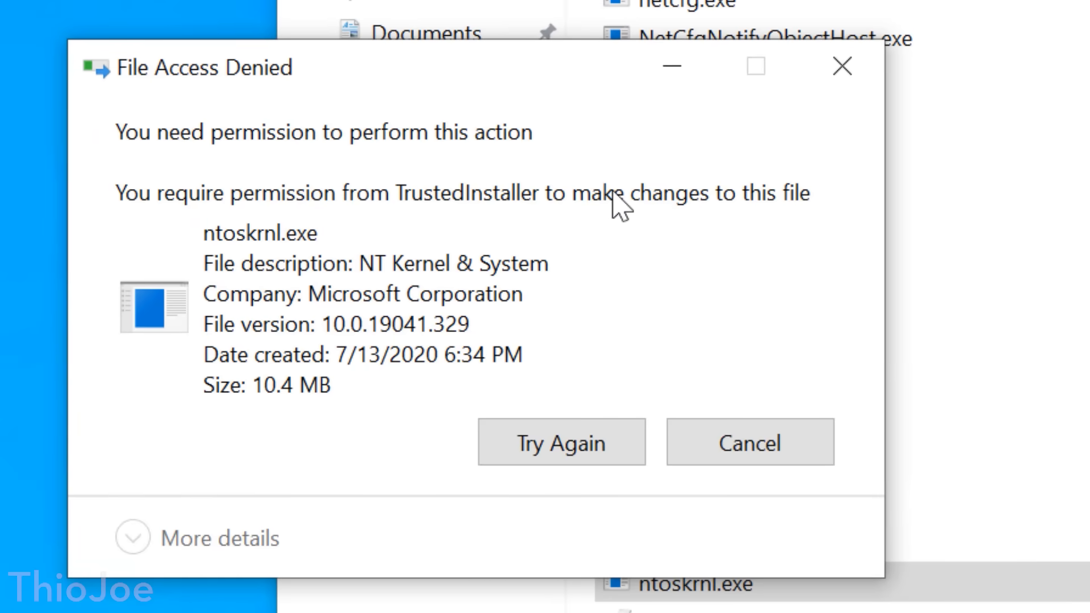
{"action": "mouse_move", "coordinate": [590, 268]}
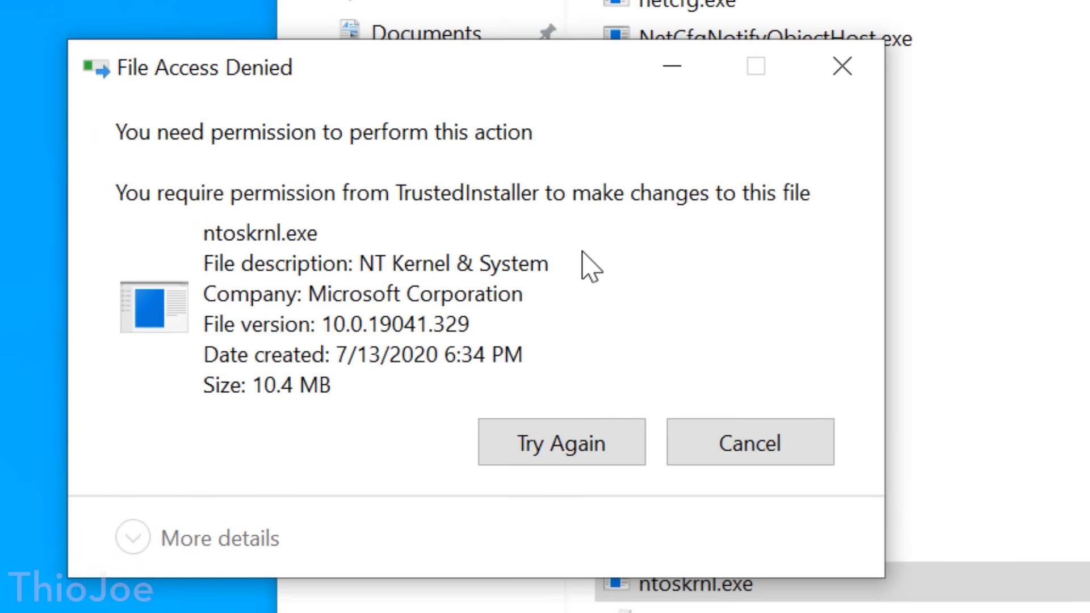
{"action": "mouse_move", "coordinate": [386, 209]}
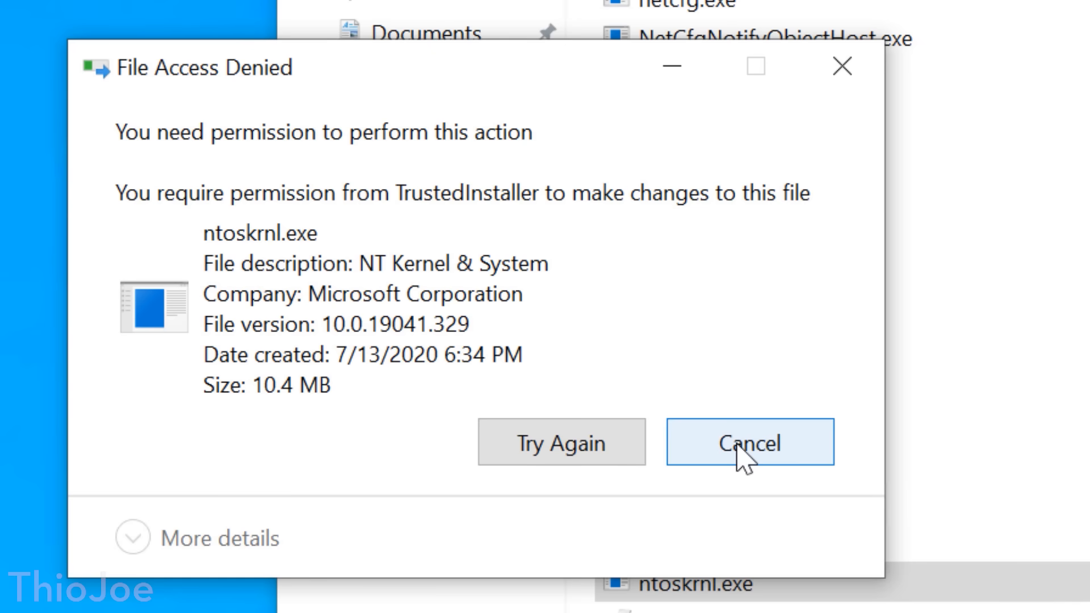
{"action": "left_click", "coordinate": [749, 442]}
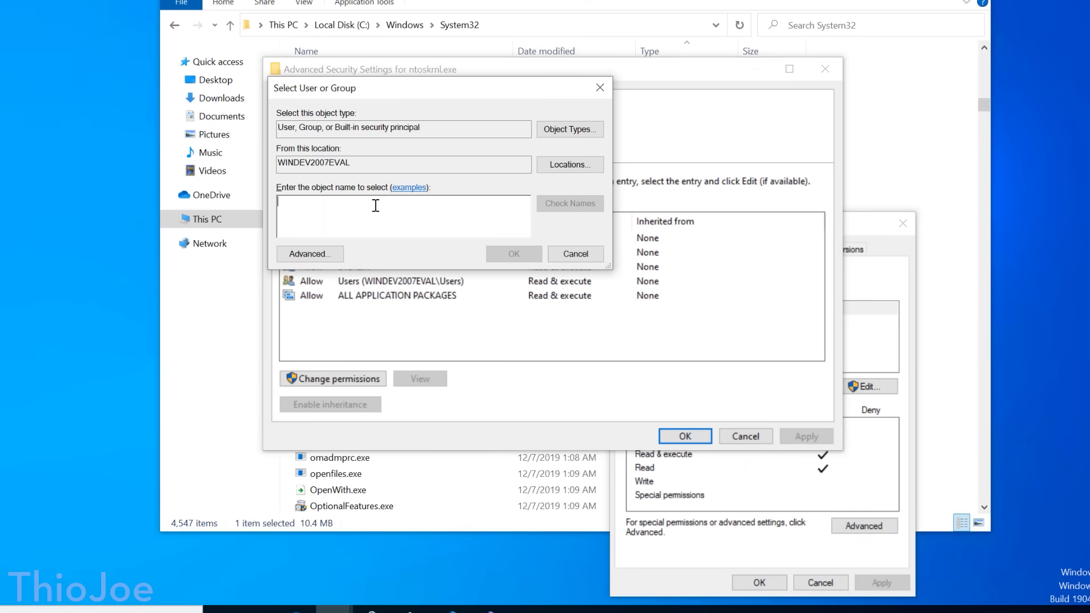
{"action": "left_click", "coordinate": [575, 253]}
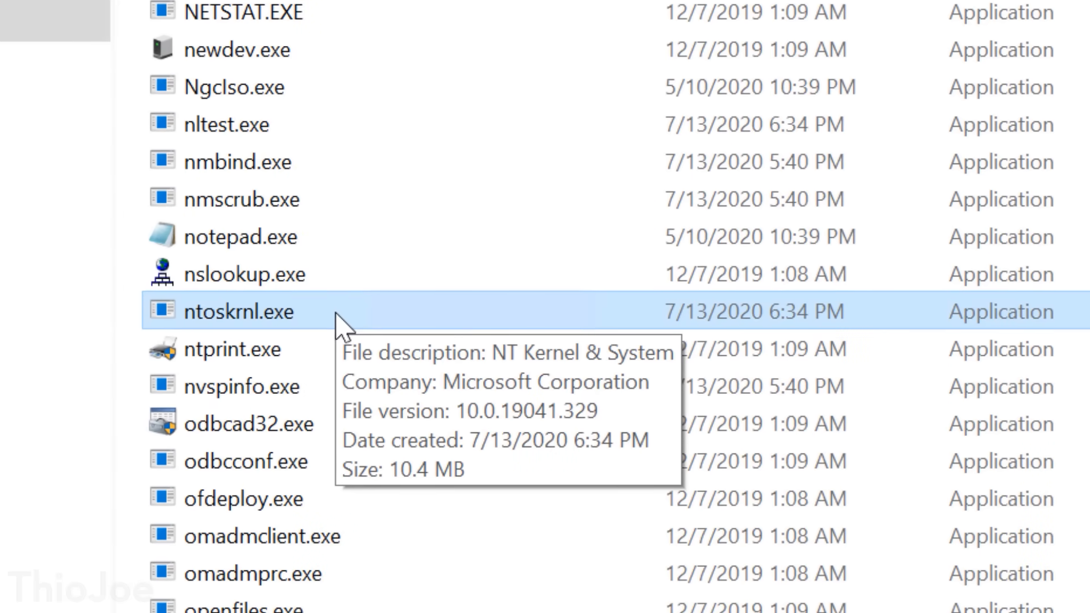
{"action": "mouse_move", "coordinate": [411, 304]}
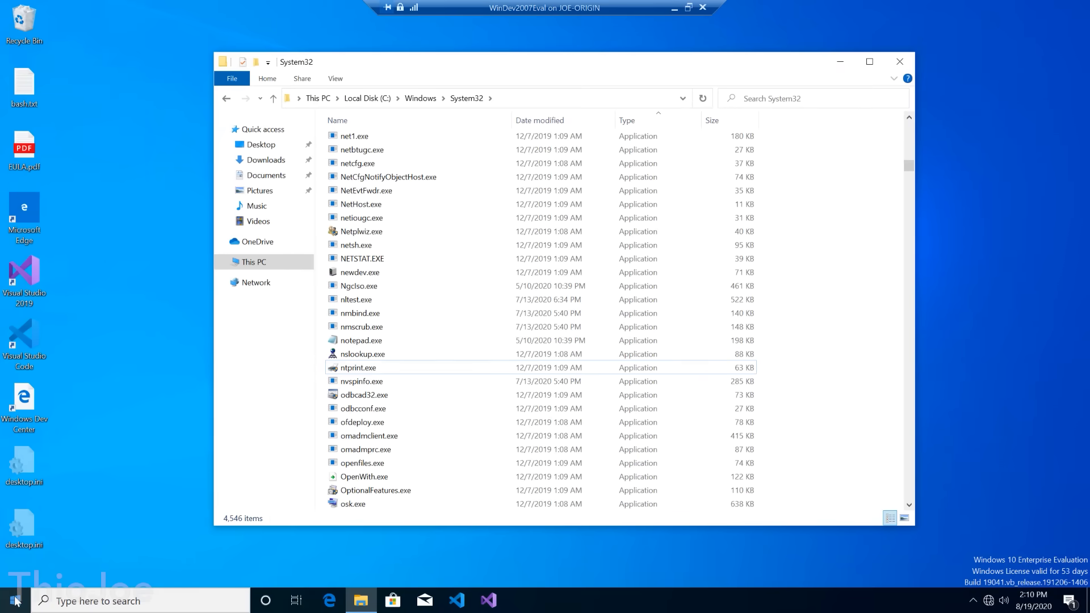
- Restart the test VM from the Start menu's Power options
{"action": "left_click", "coordinate": [13, 600]}
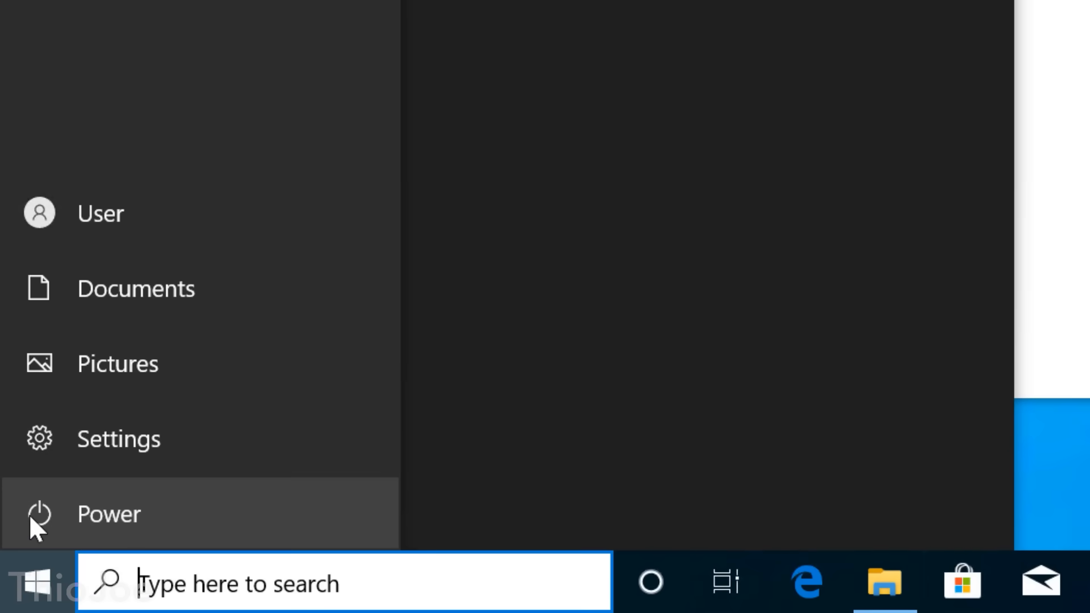
{"action": "left_click", "coordinate": [108, 513]}
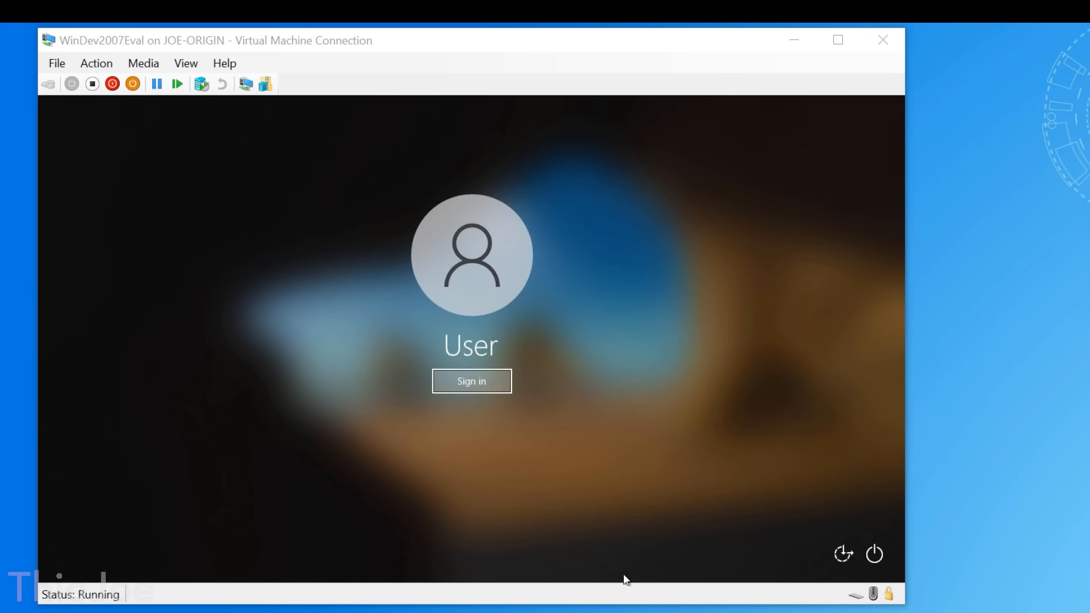
{"action": "mouse_move", "coordinate": [624, 580]}
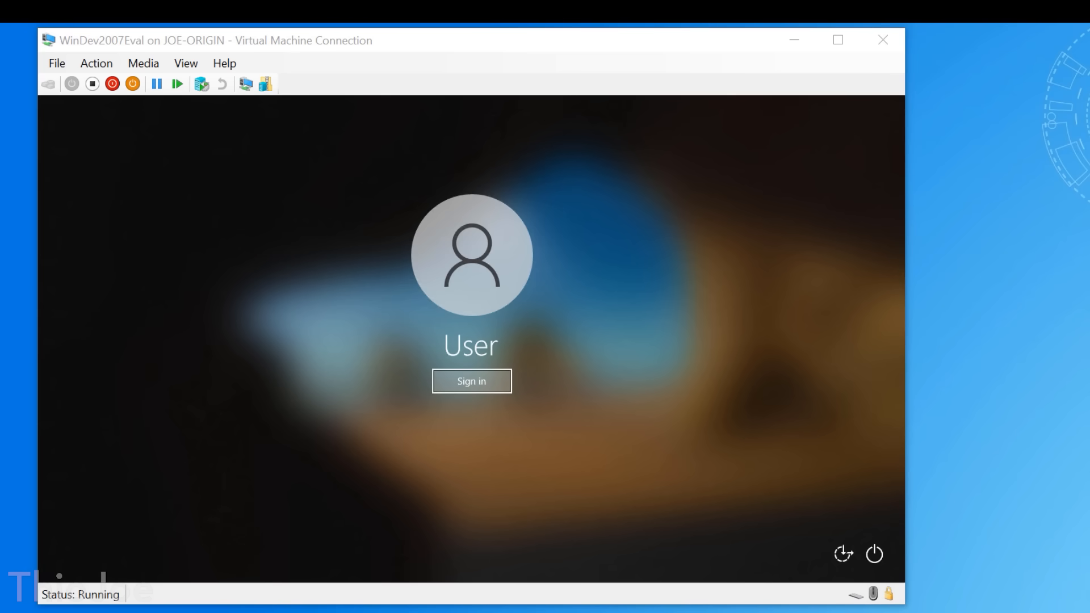
- Sign in to the restarted VM and scroll System32 down to winload.exe
{"action": "left_click", "coordinate": [470, 381]}
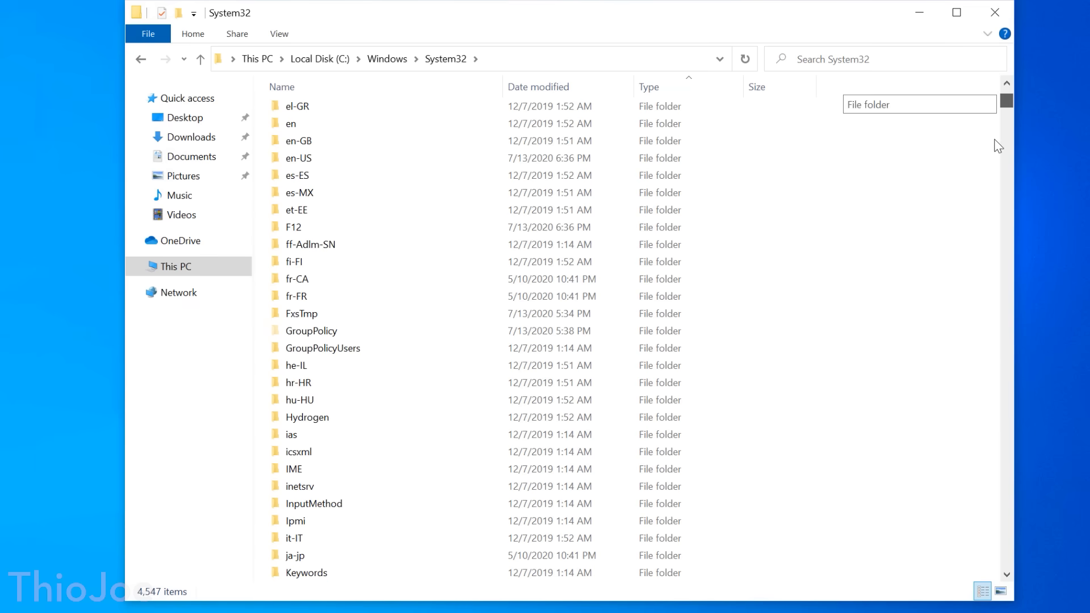
{"action": "scroll", "scroll_direction": "down", "scroll_amount": 3}
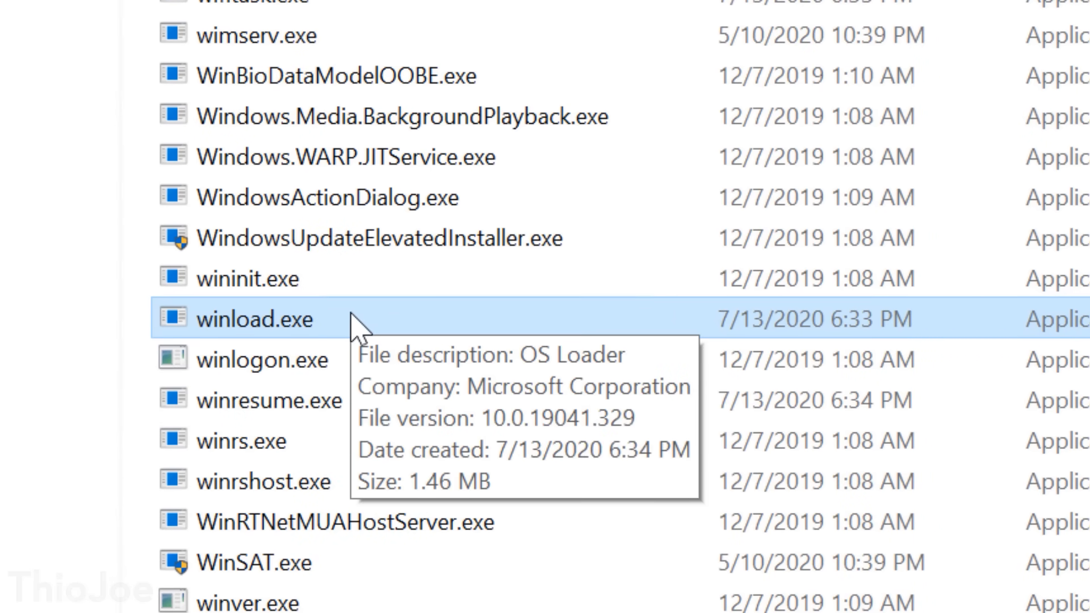
{"action": "mouse_move", "coordinate": [376, 327]}
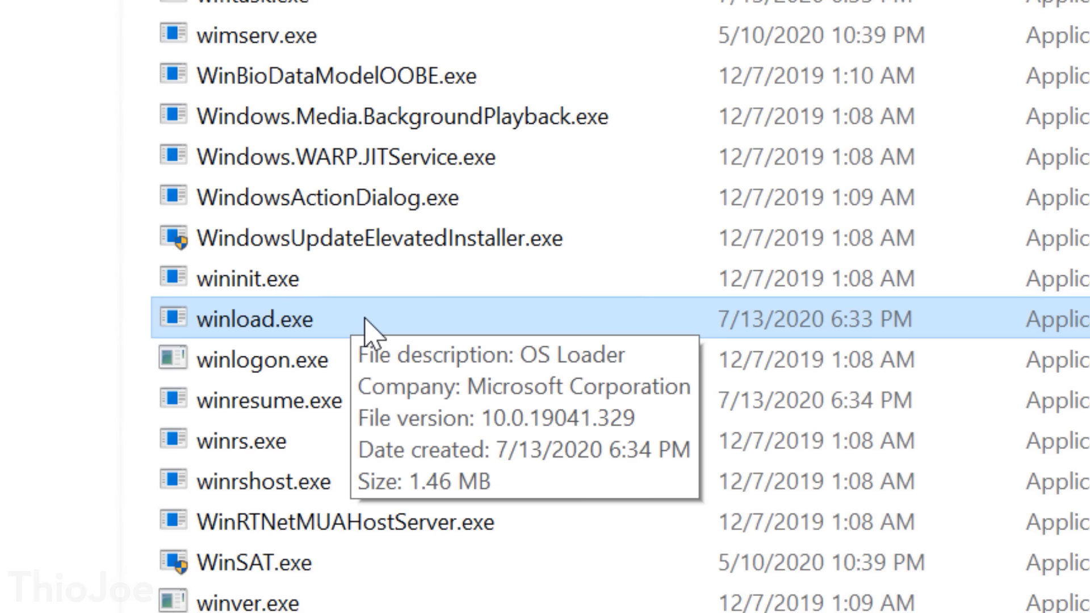
{"action": "mouse_move", "coordinate": [372, 333]}
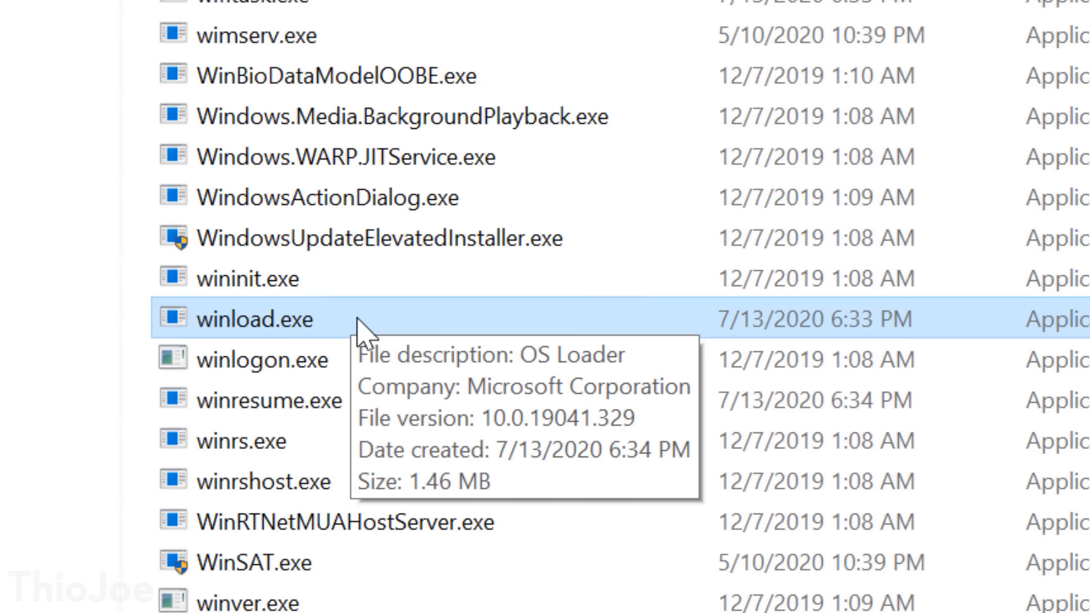
{"action": "mouse_move", "coordinate": [375, 330]}
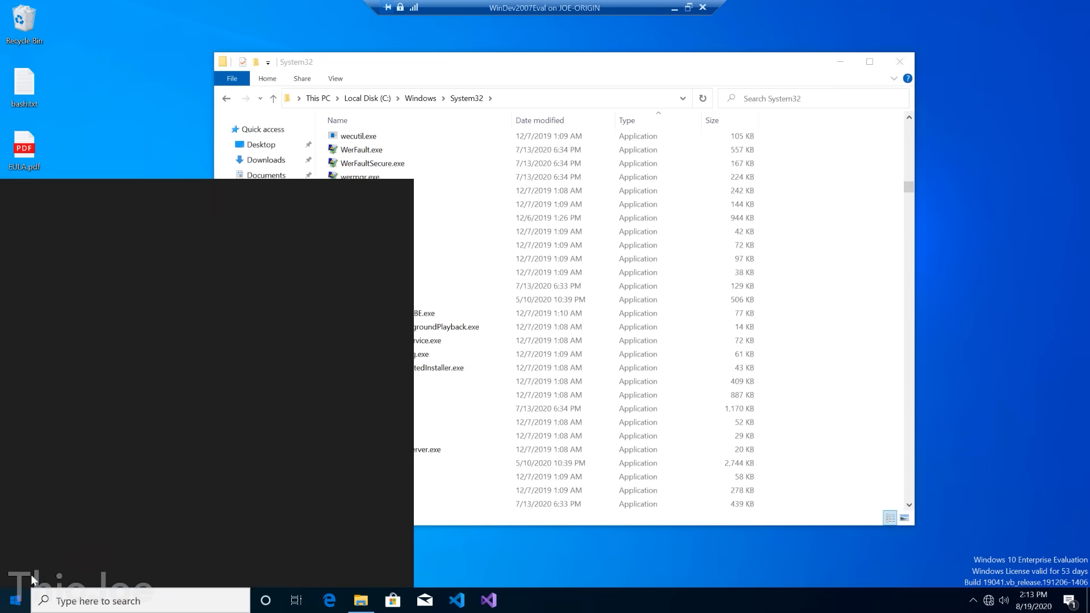
- Restart the VM again via Start > Power > Restart
{"action": "left_click", "coordinate": [13, 600]}
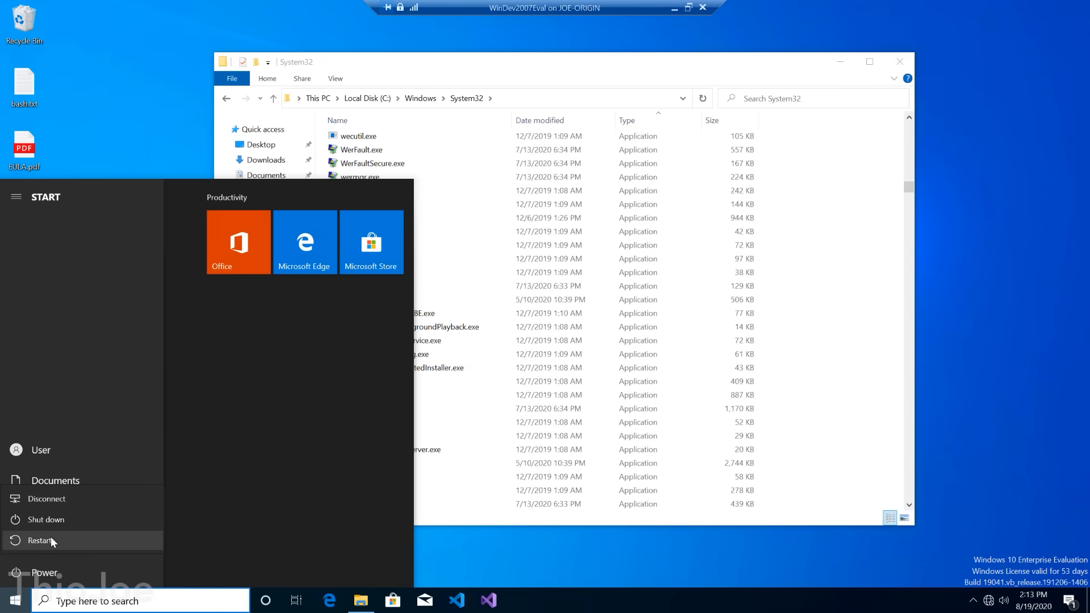
{"action": "left_click", "coordinate": [41, 540]}
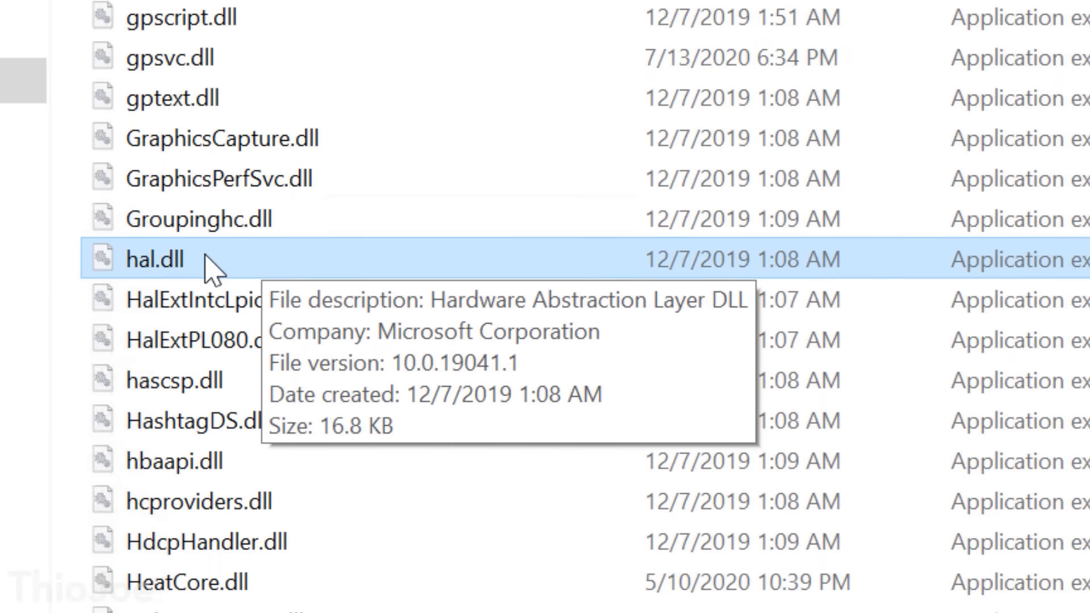
{"action": "mouse_move", "coordinate": [214, 265]}
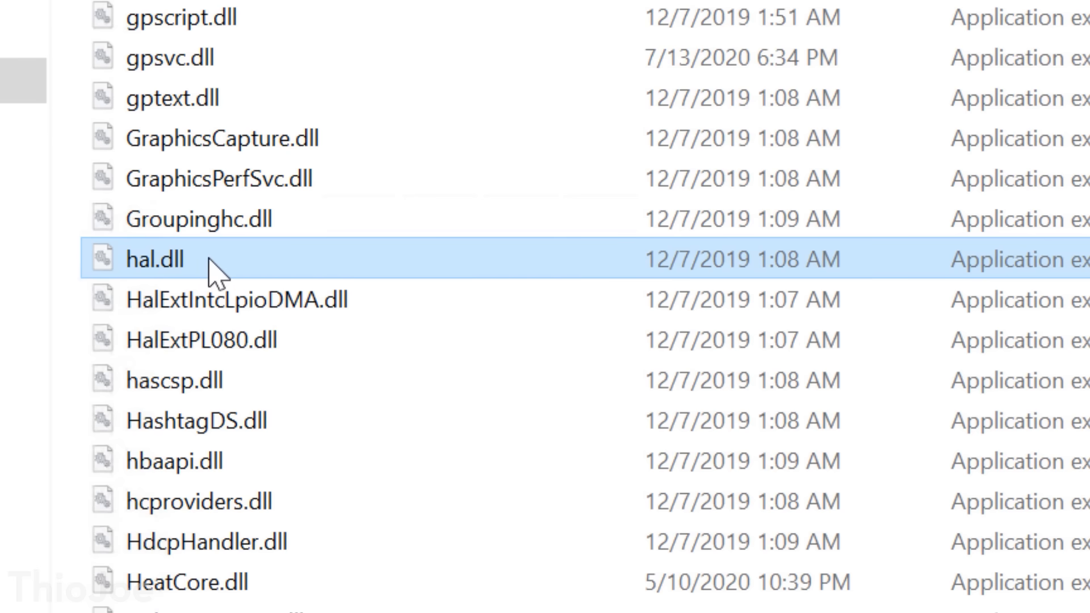
{"action": "mouse_move", "coordinate": [139, 180]}
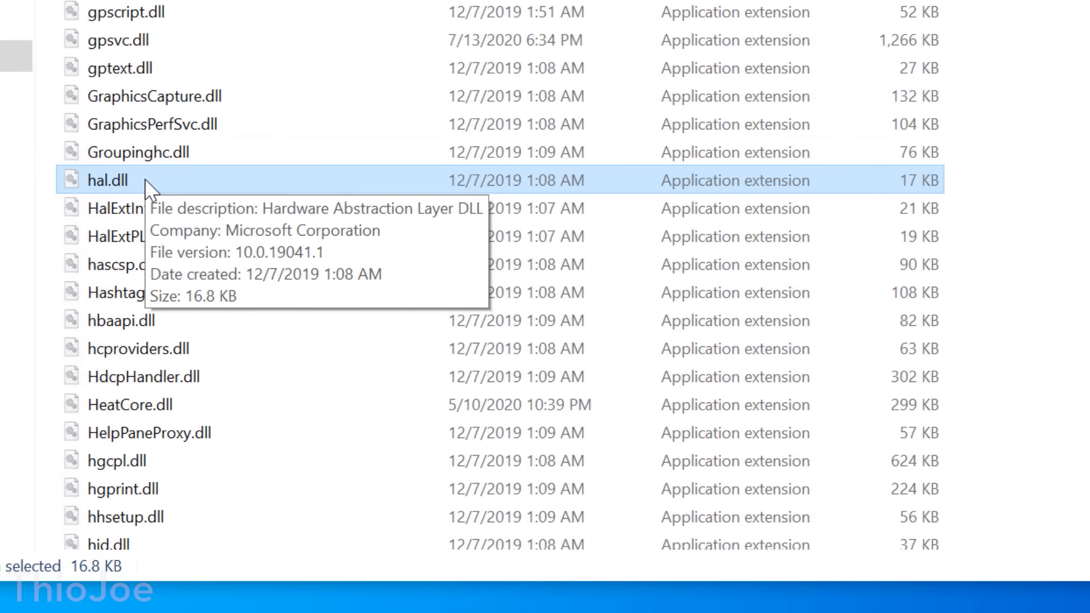
{"action": "mouse_move", "coordinate": [215, 500]}
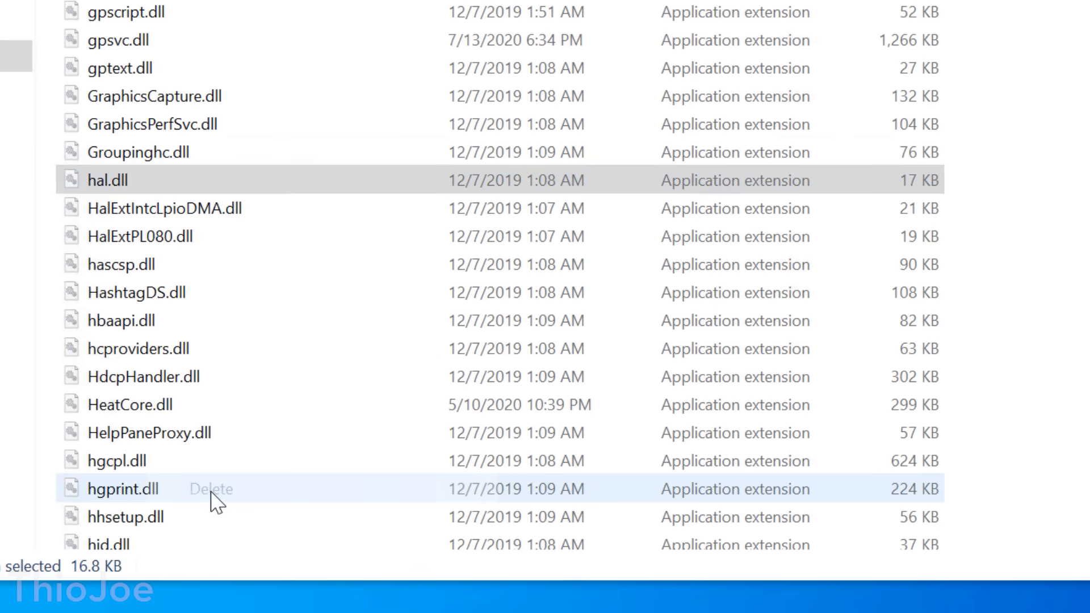
- Delete hal.dll from System32
{"action": "left_click", "coordinate": [15, 593]}
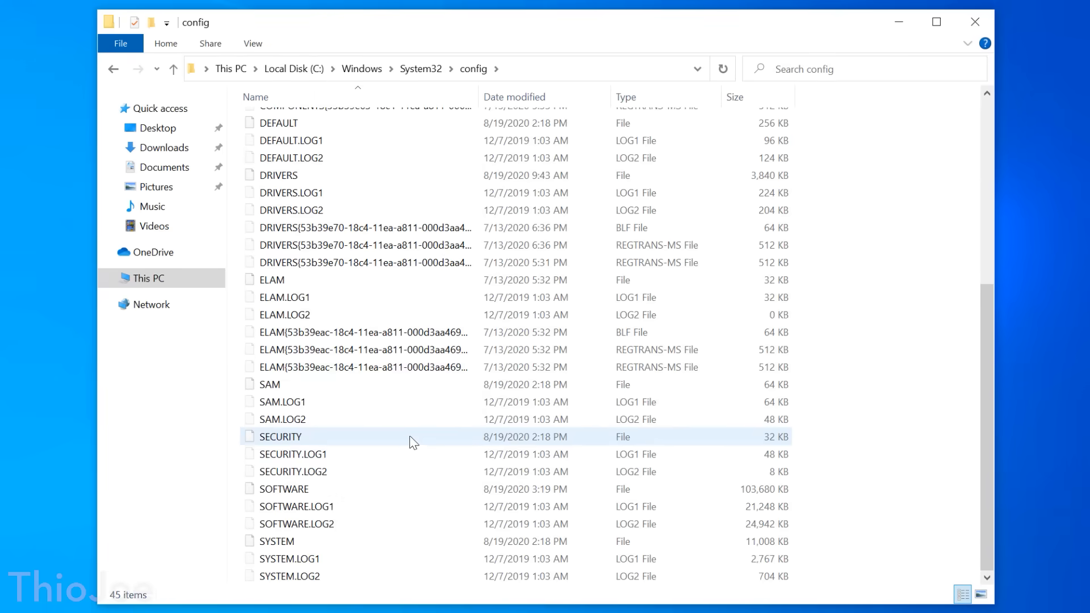
- Try deleting the SYSTEM registry file in config, refused as File In Use
{"action": "left_click", "coordinate": [276, 540]}
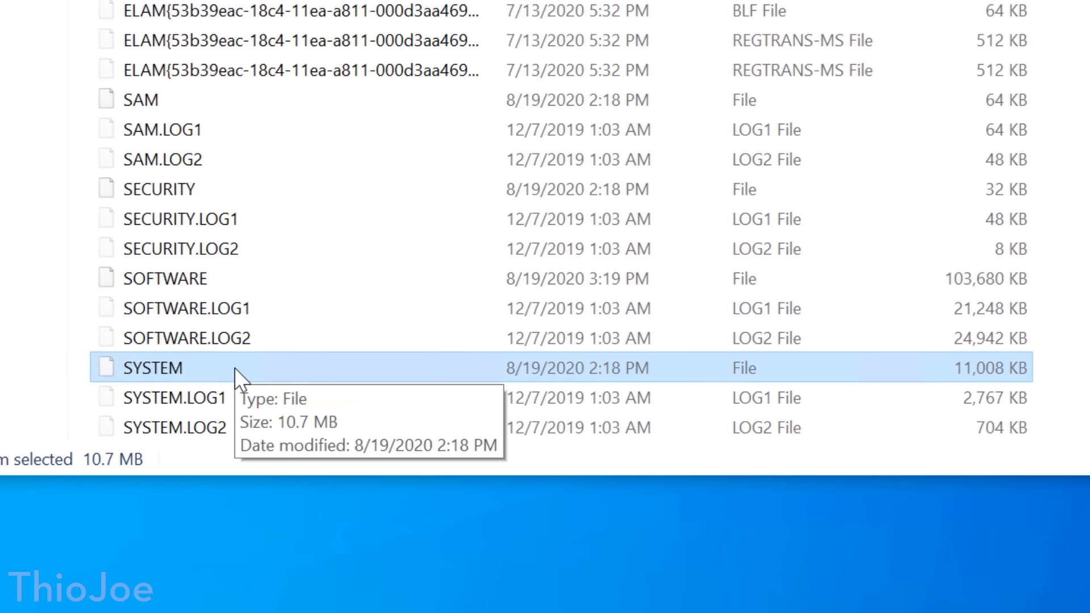
{"action": "right_click", "coordinate": [154, 367]}
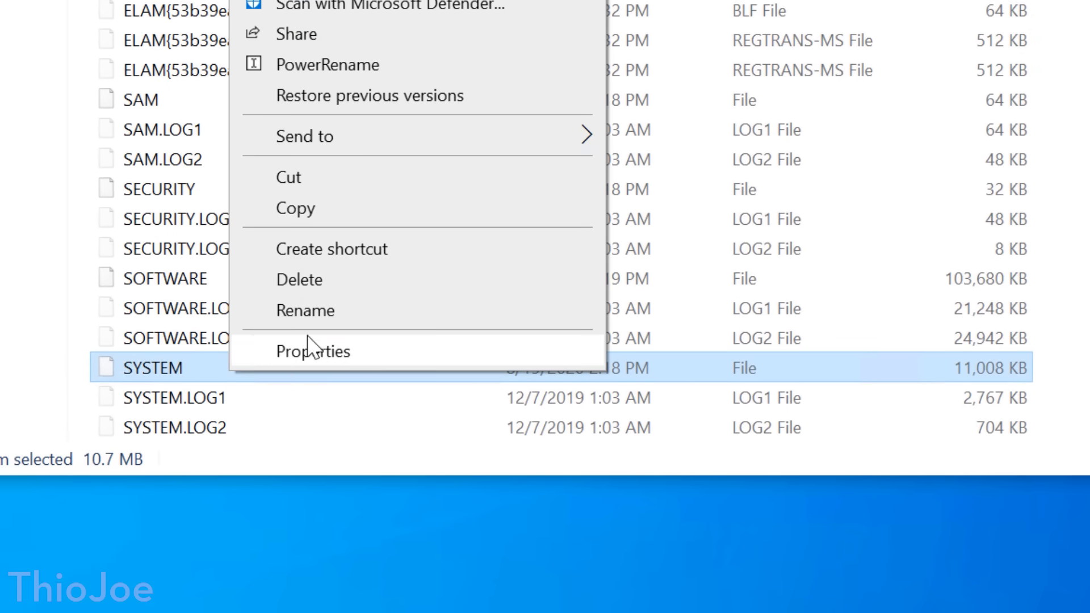
{"action": "left_click", "coordinate": [298, 279]}
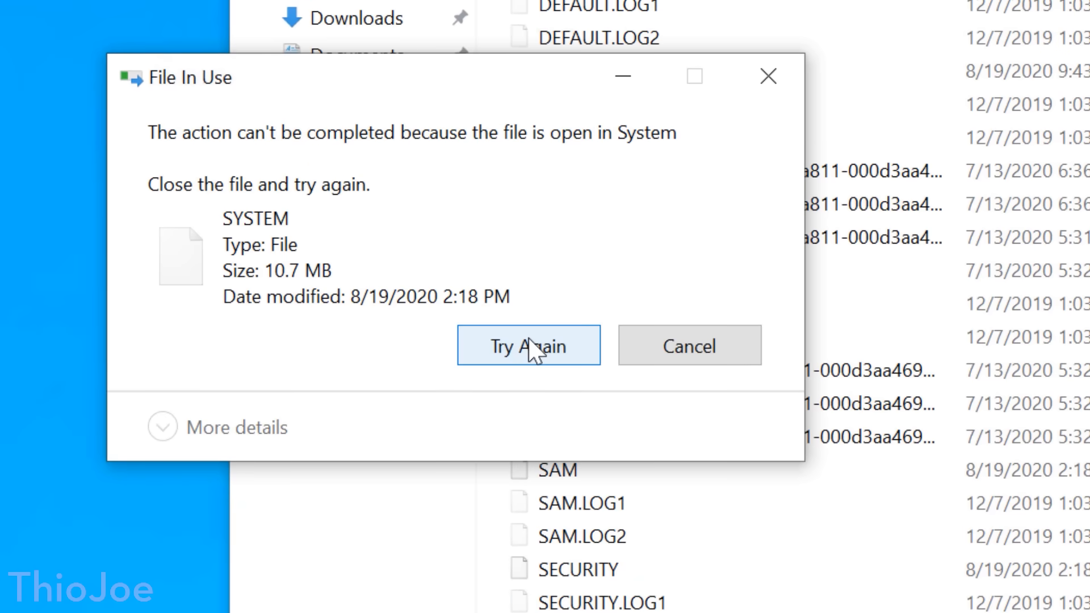
{"action": "mouse_move", "coordinate": [689, 345]}
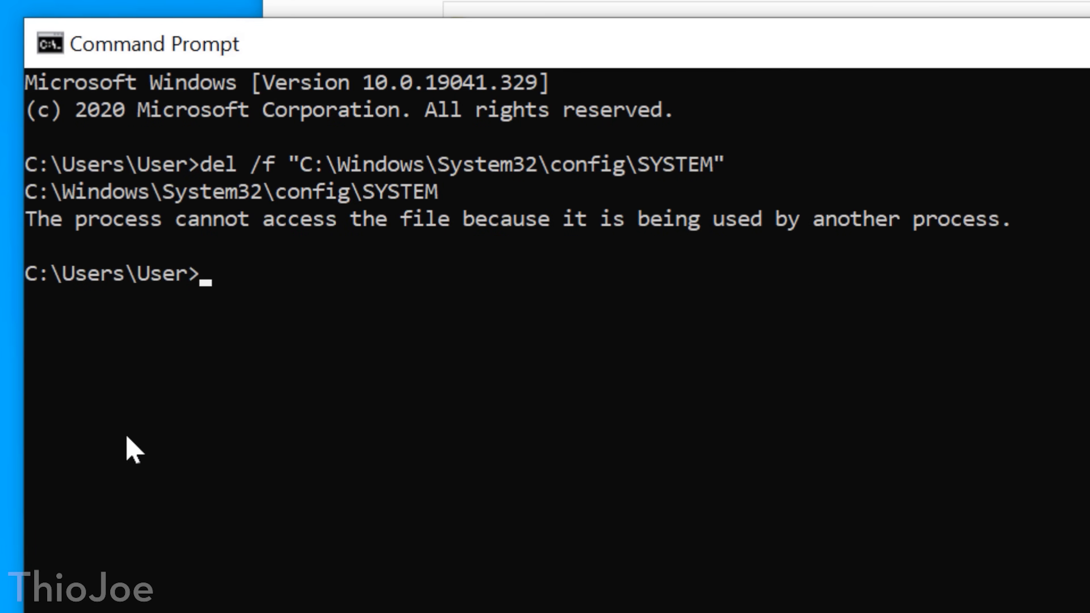
{"action": "mouse_move", "coordinate": [388, 411]}
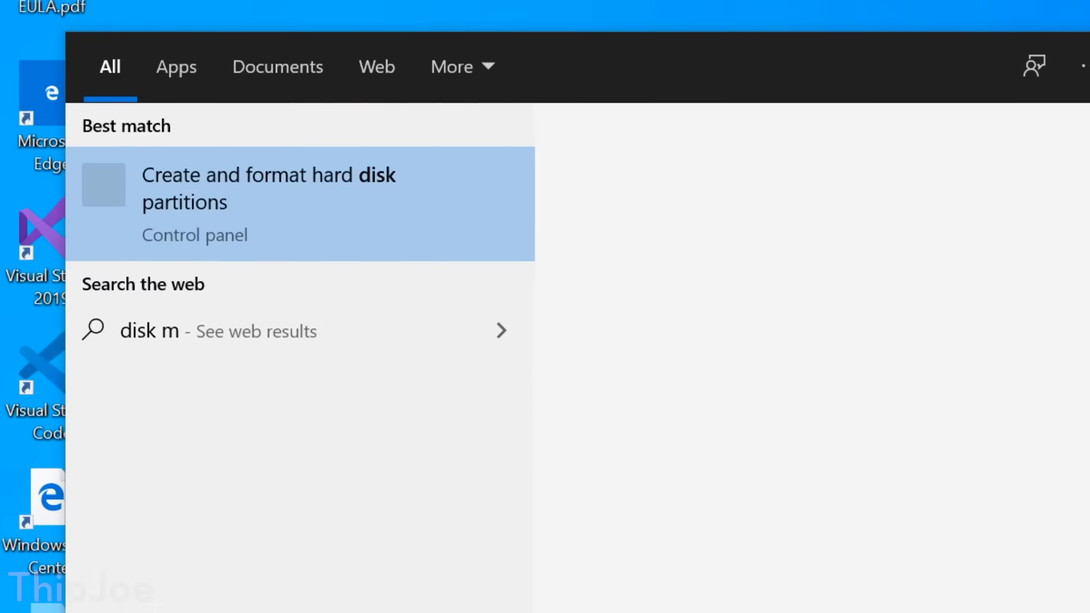
- Assign drive letter E: to the System Reserved partition via Change Drive Letter and Paths
{"action": "left_click", "coordinate": [268, 188]}
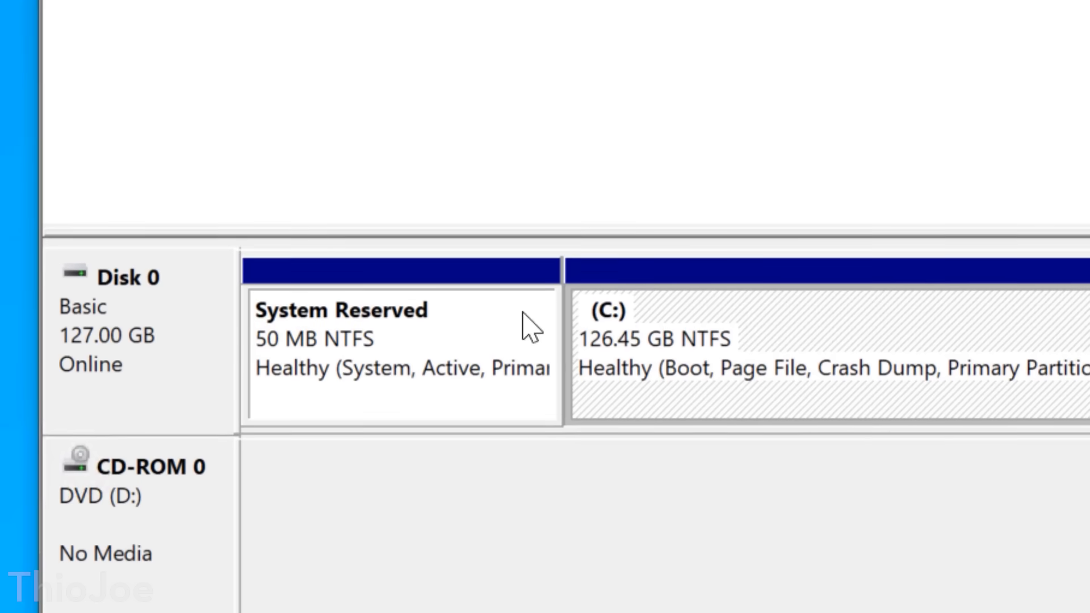
{"action": "left_click", "coordinate": [399, 341]}
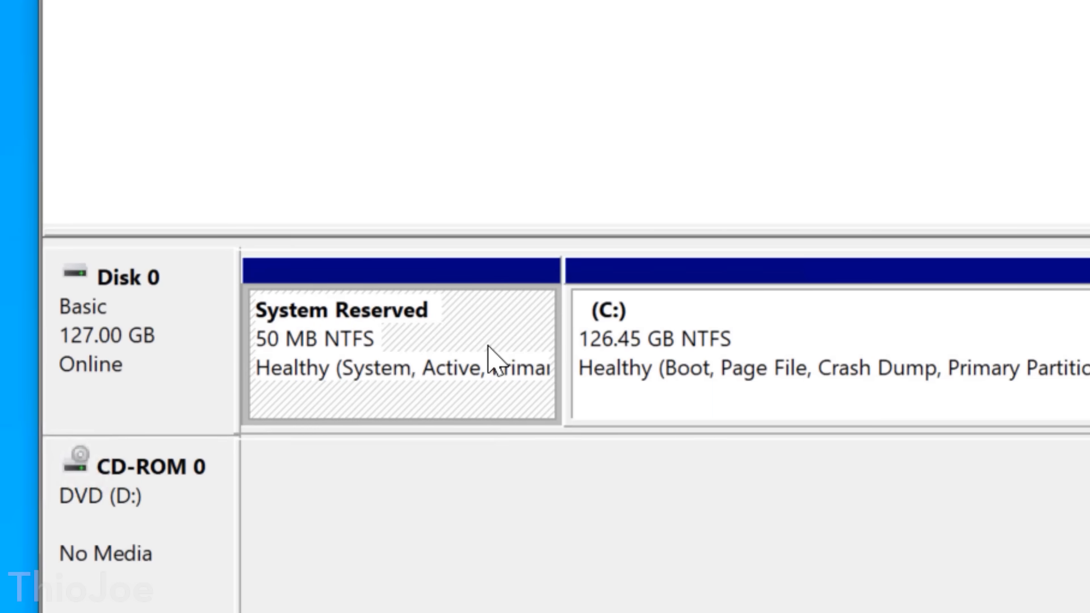
{"action": "mouse_move", "coordinate": [292, 331]}
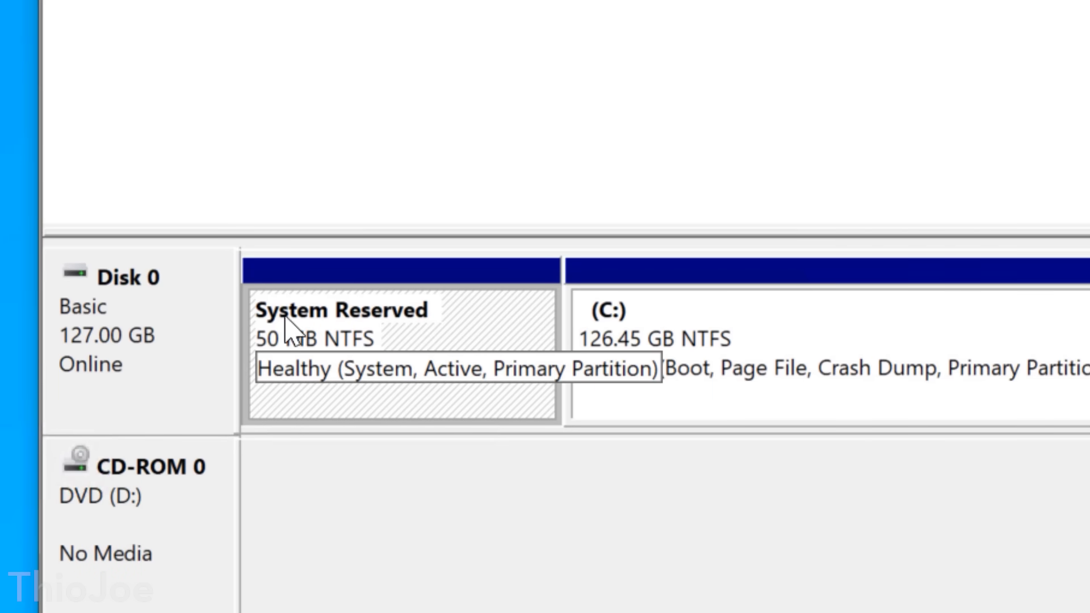
{"action": "right_click", "coordinate": [292, 327]}
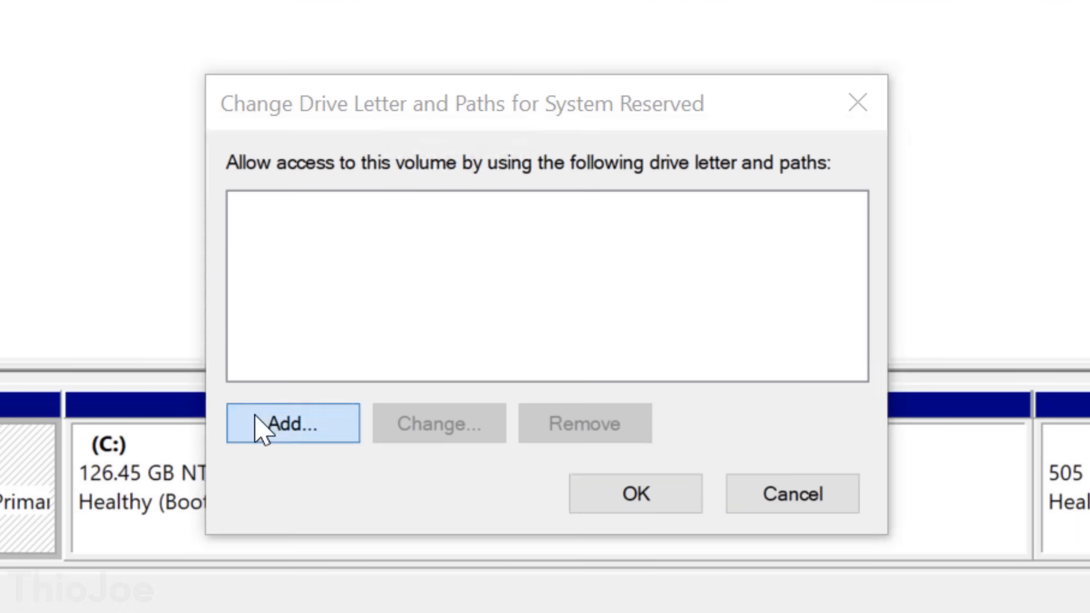
{"action": "left_click", "coordinate": [291, 423]}
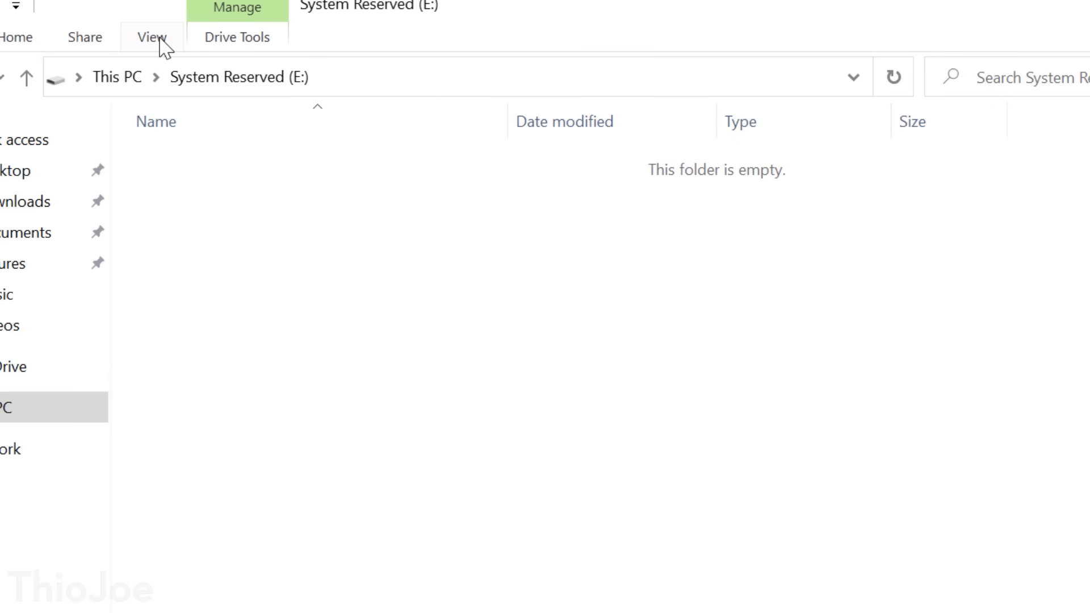
- Show hidden items on System Reserved (E:) and delete the bootmgr file
{"action": "left_click", "coordinate": [151, 36]}
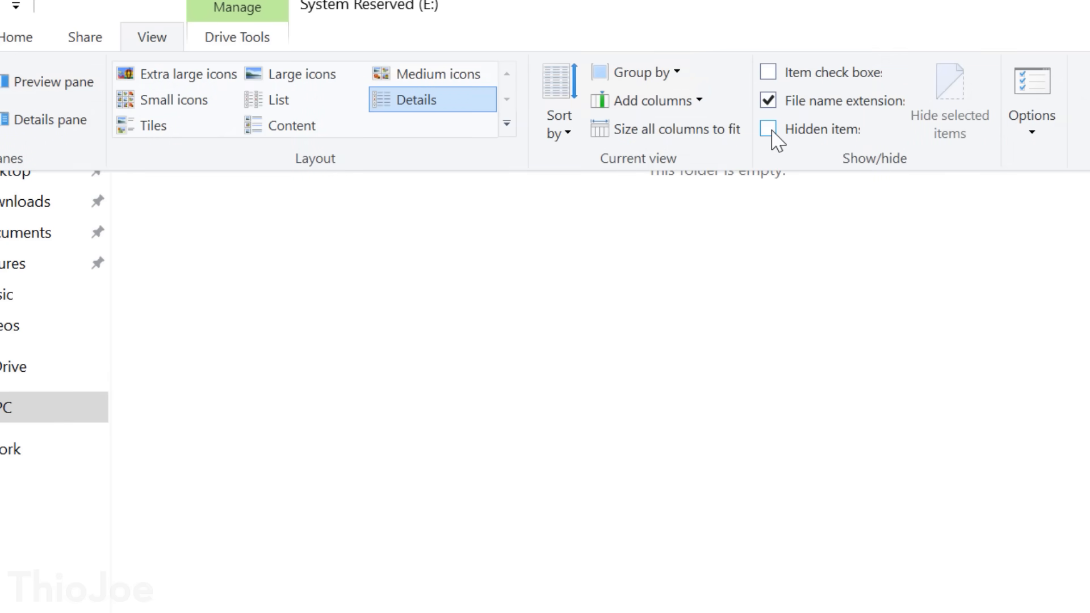
{"action": "left_click", "coordinate": [767, 129]}
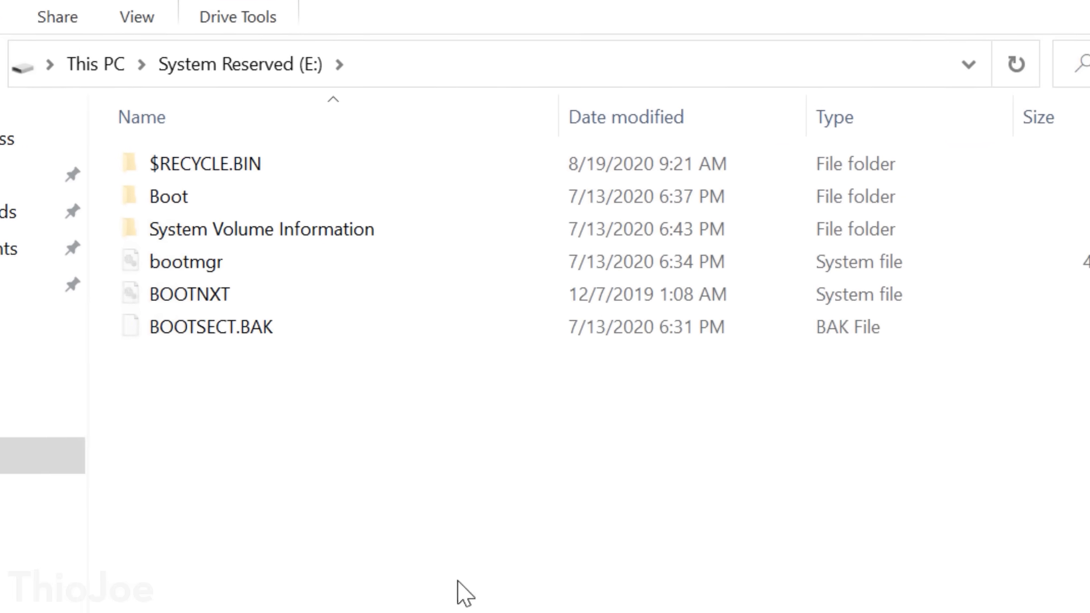
{"action": "left_click", "coordinate": [185, 261]}
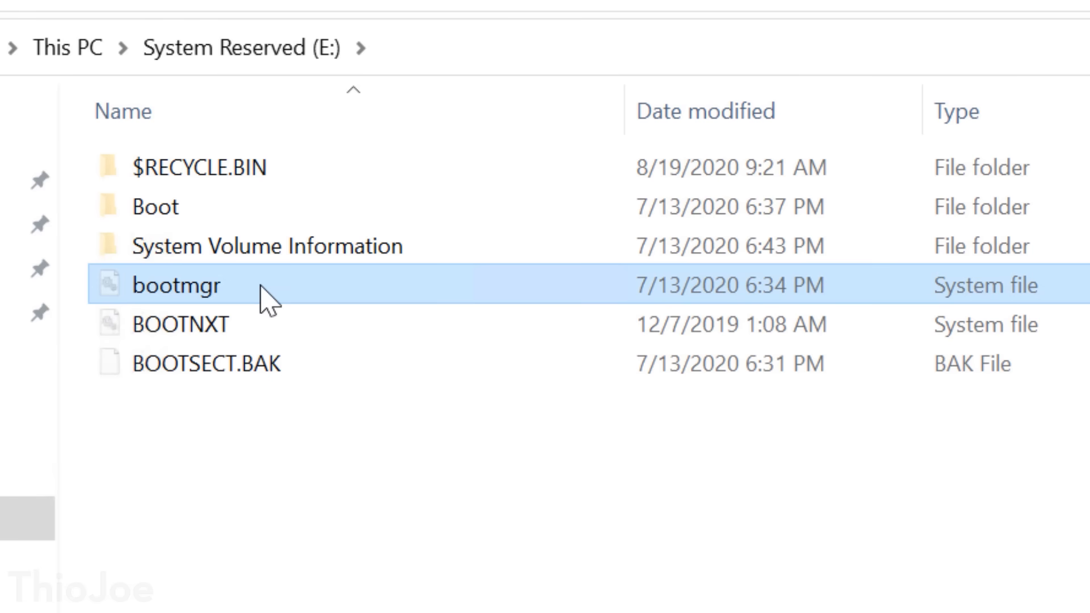
{"action": "right_click", "coordinate": [177, 285]}
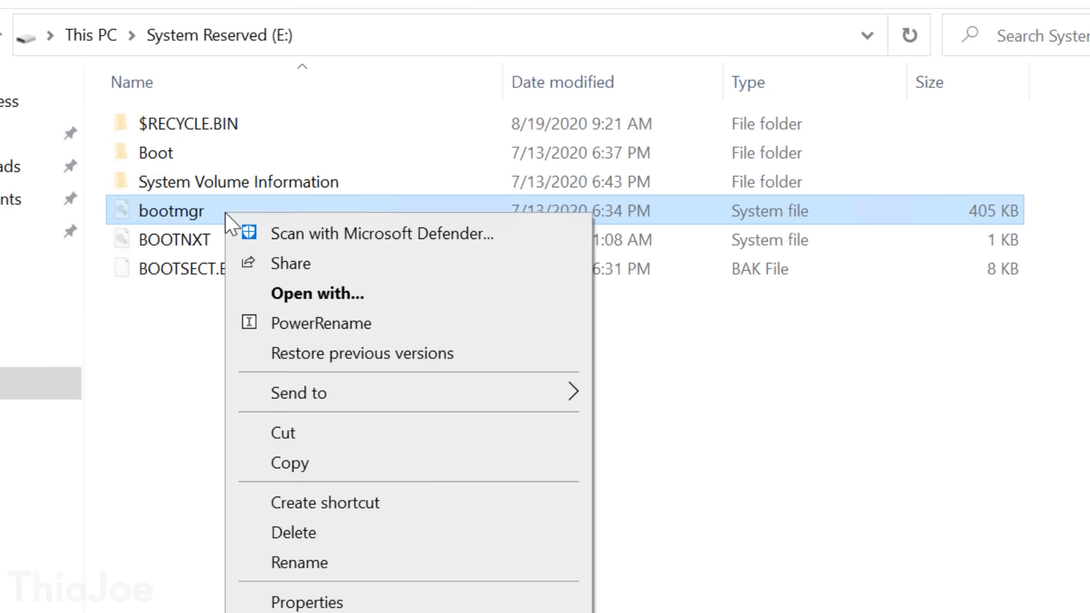
{"action": "left_click", "coordinate": [293, 533]}
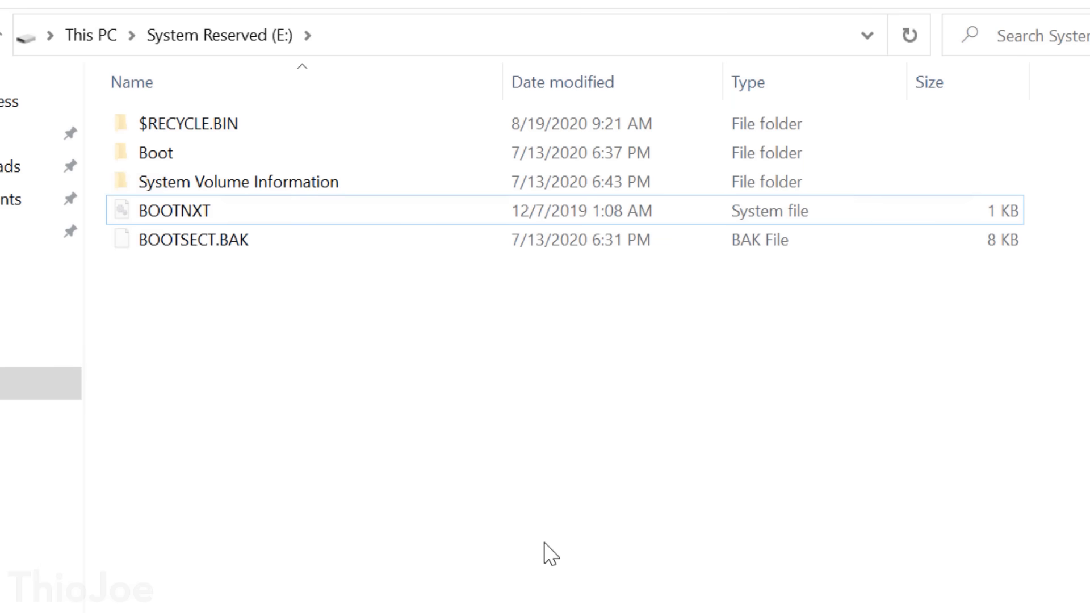